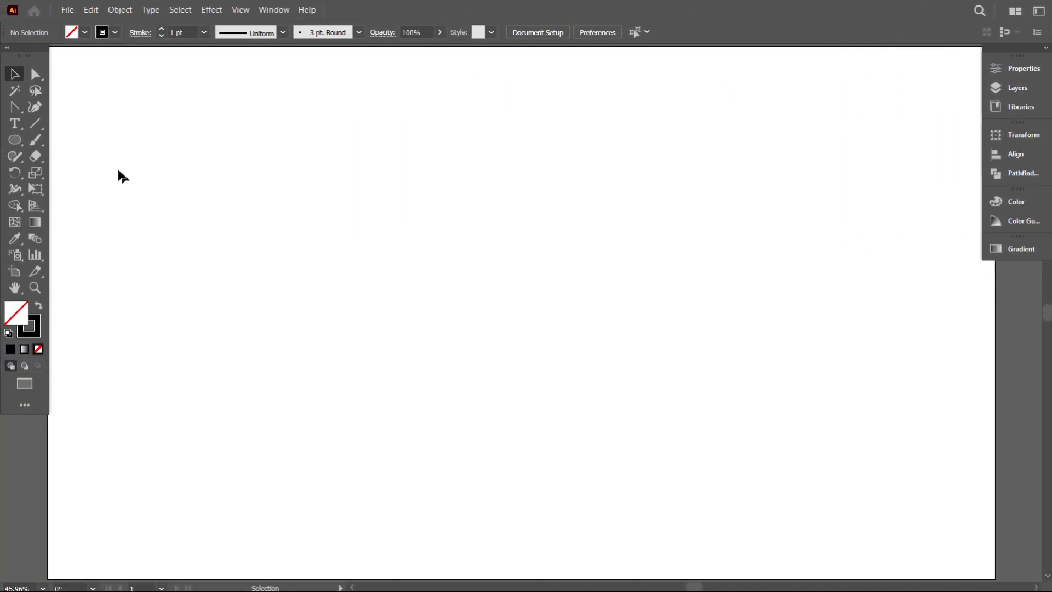
Step: Draw a large circle and a small circle sharing the same centre with the Ellipse tool
left_click(14, 139)
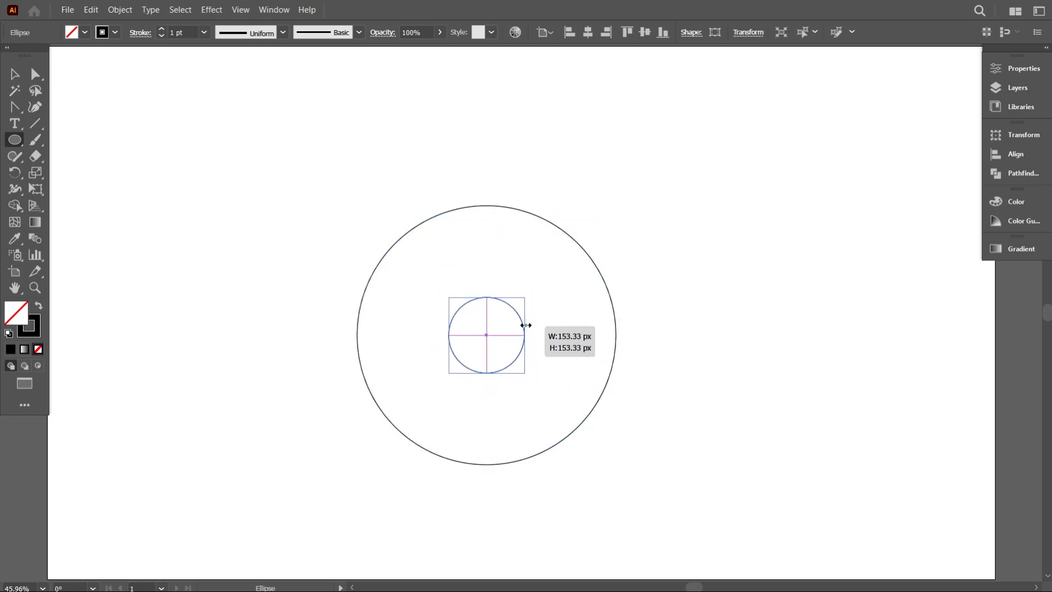
left_click(14, 74)
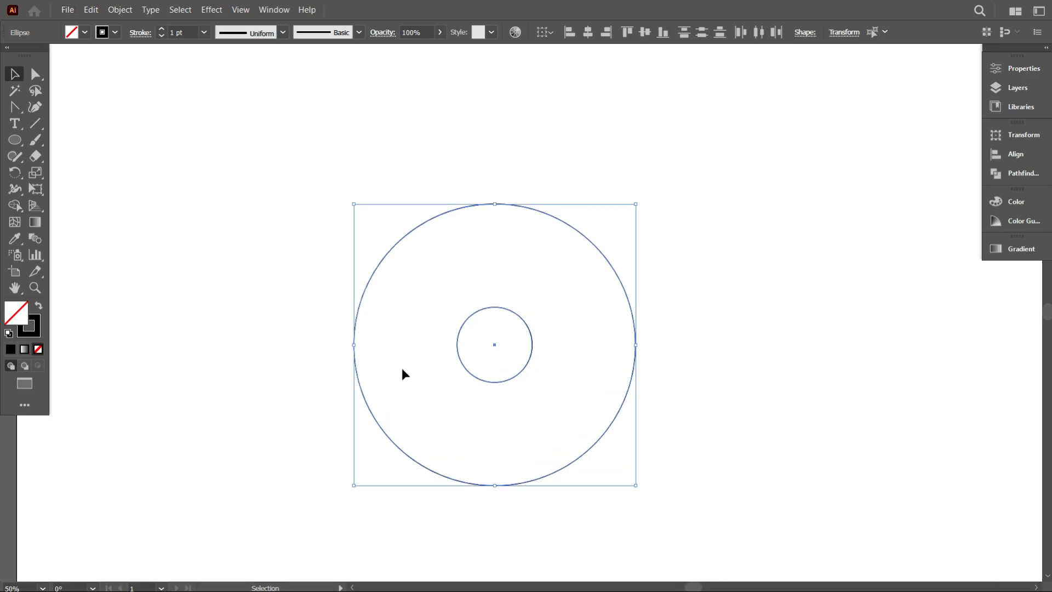
Step: Blend the two circles with Spacing set to Specified Steps, 6
left_click(177, 9)
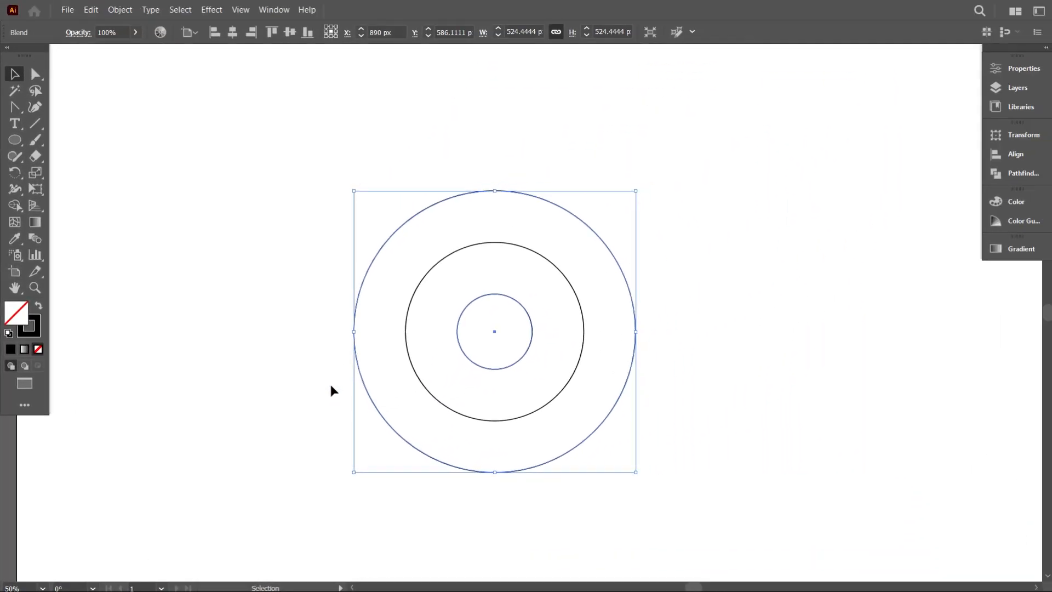
mouse_move(171, 292)
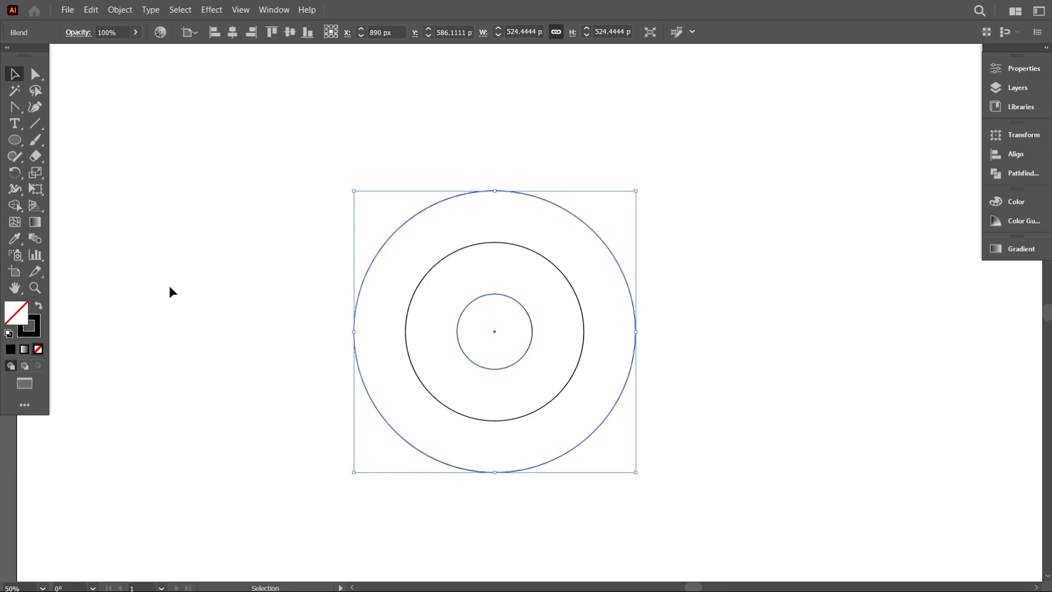
mouse_move(37, 239)
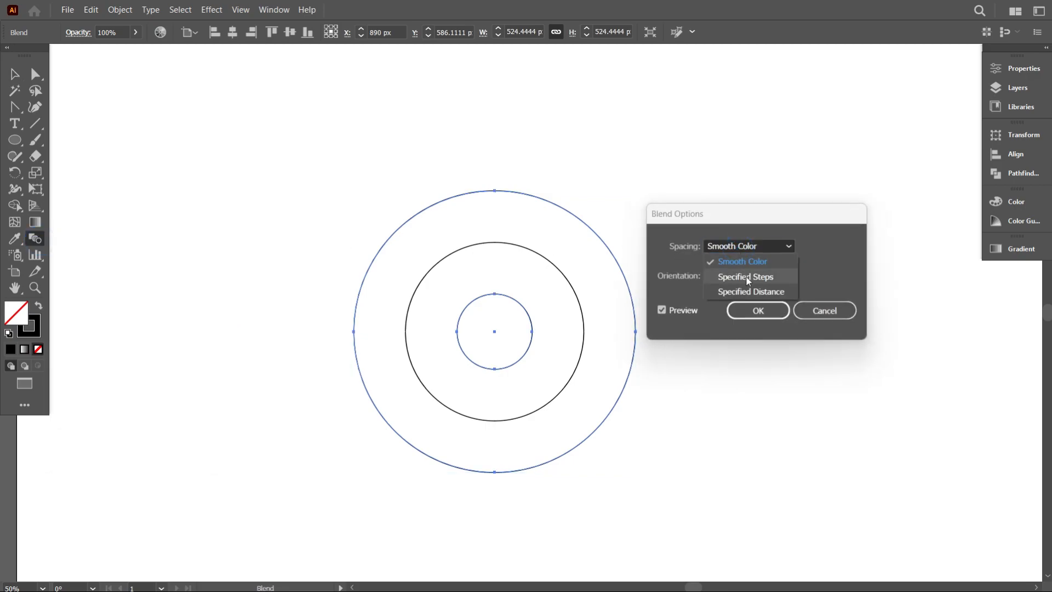
left_click(745, 276)
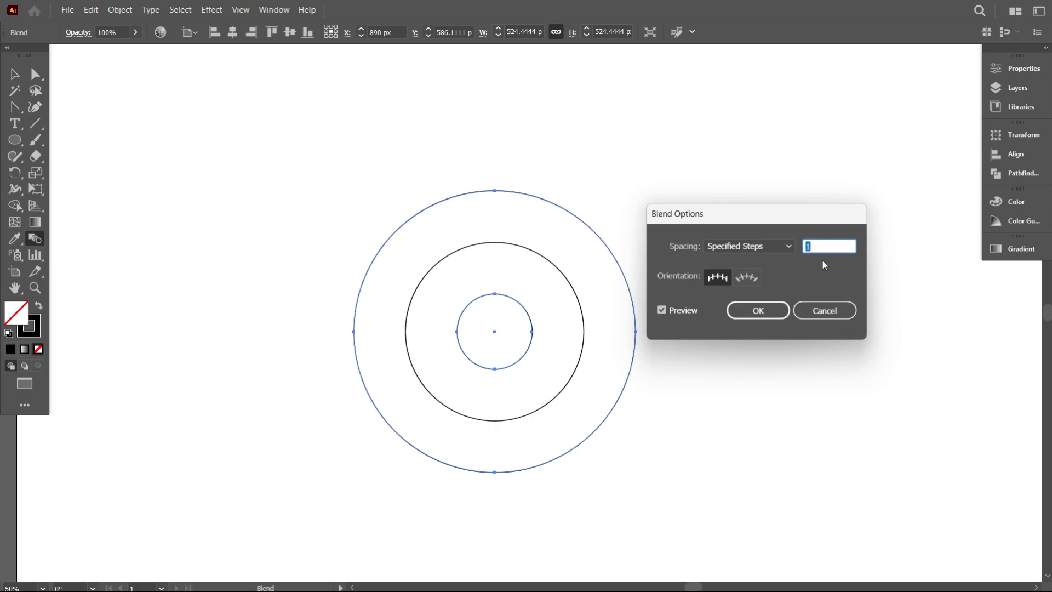
type("6")
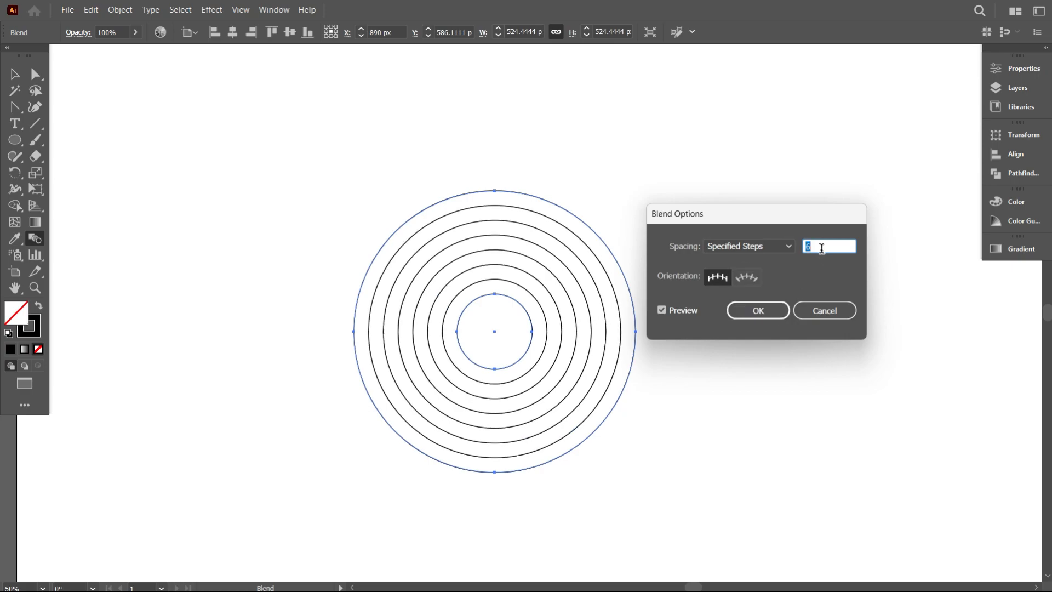
left_click(758, 310)
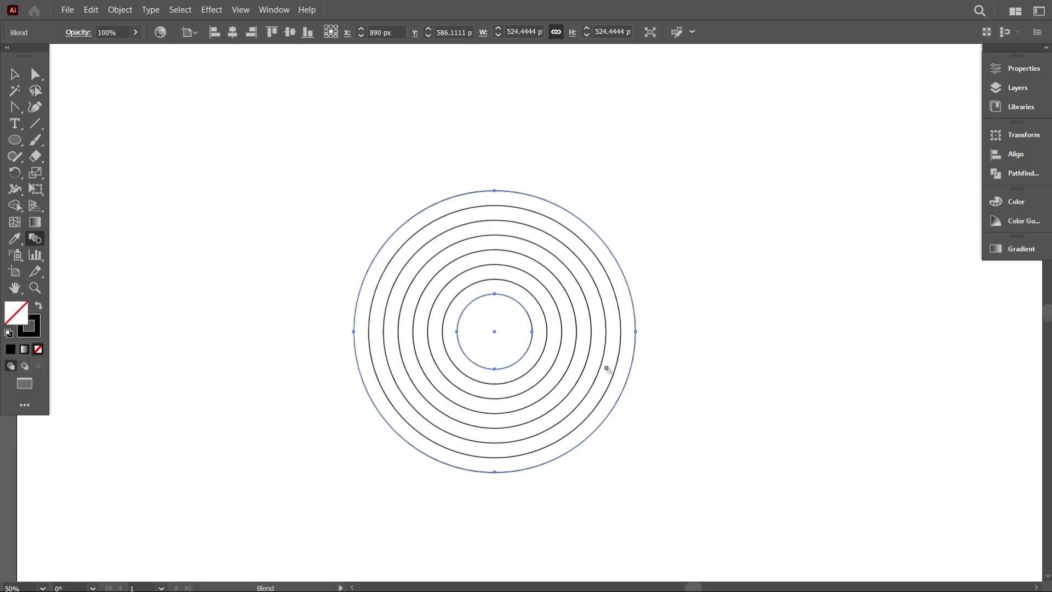
mouse_move(253, 169)
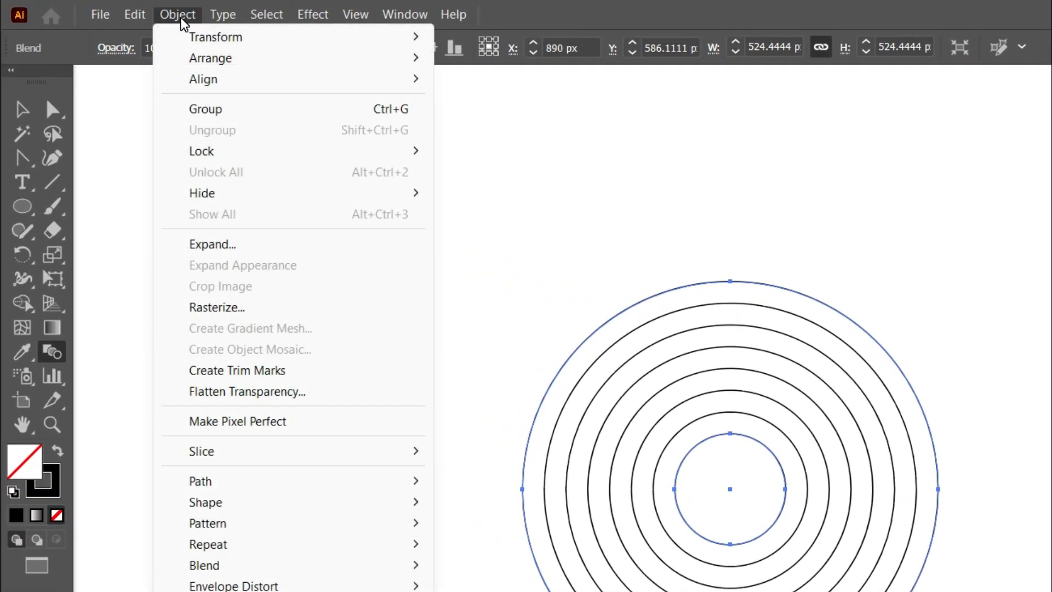
Step: Expand the blend into separate circle paths via Object > Expand
left_click(212, 243)
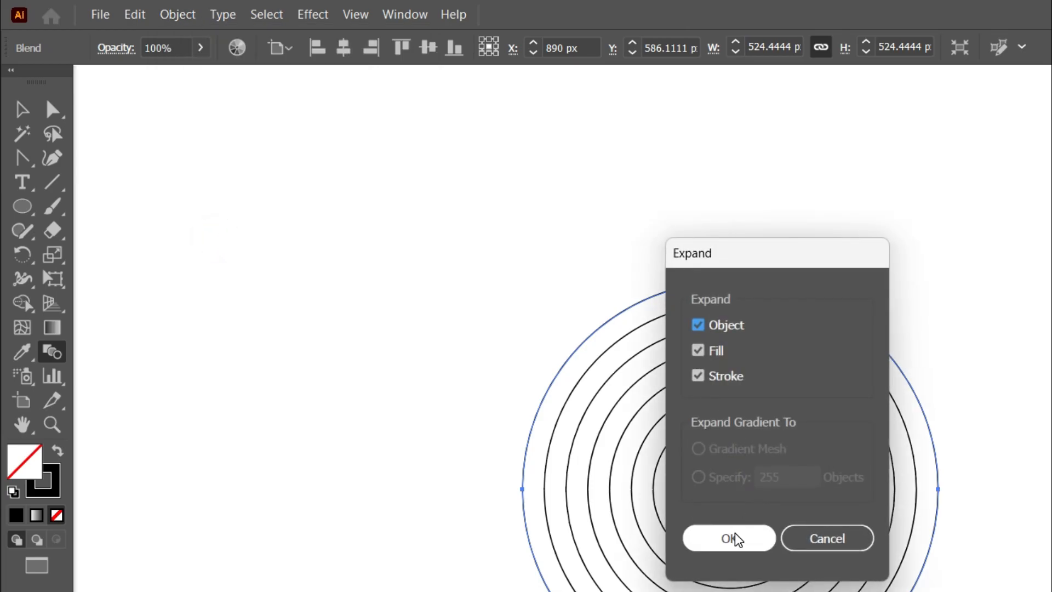
left_click(728, 538)
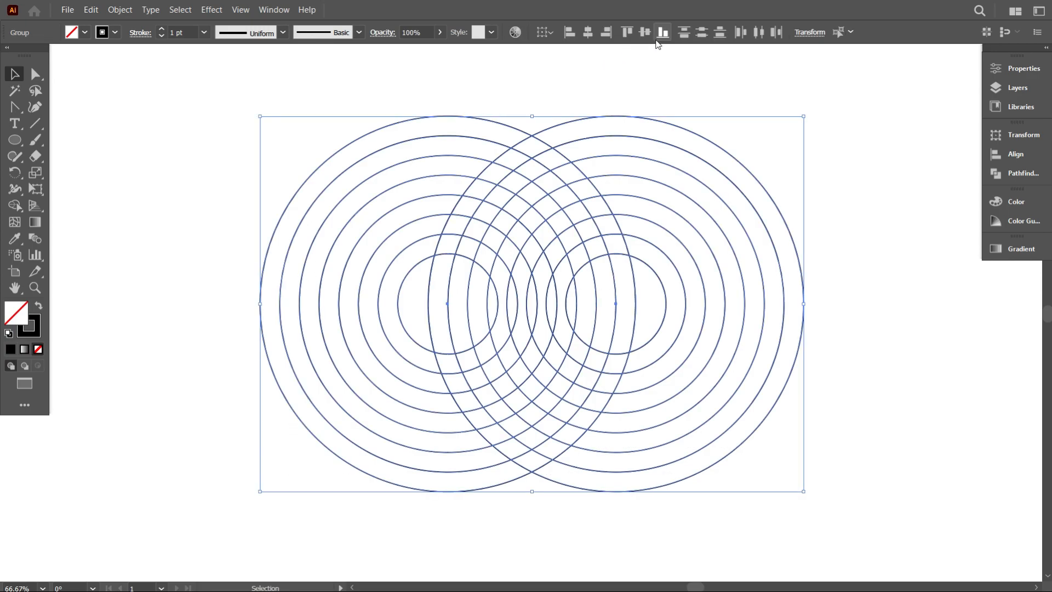
mouse_move(537, 184)
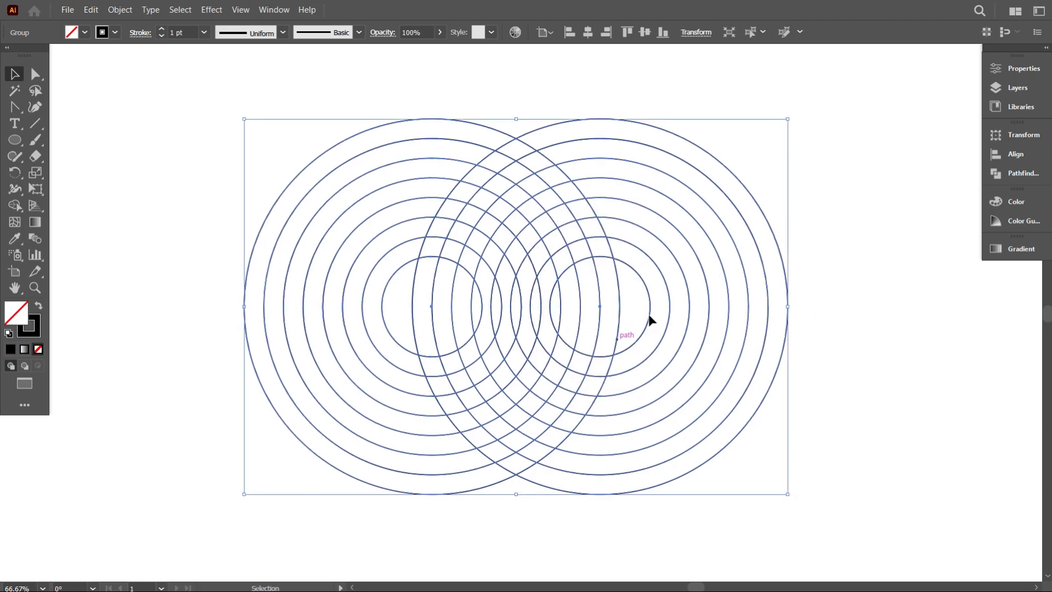
left_click(35, 140)
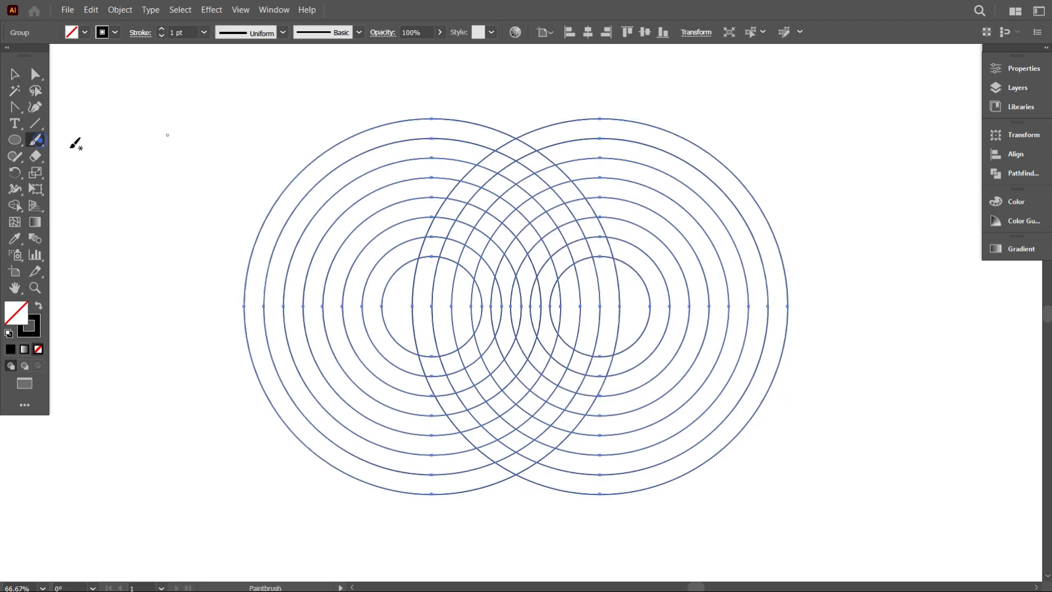
left_click_drag(413, 274, 496, 463)
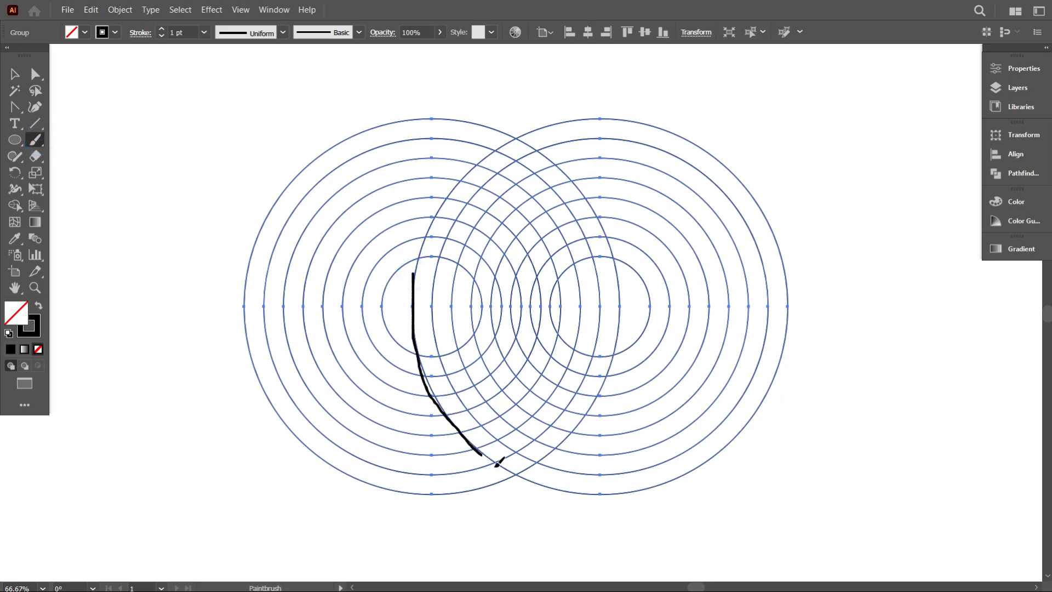
left_click_drag(500, 462, 624, 259)
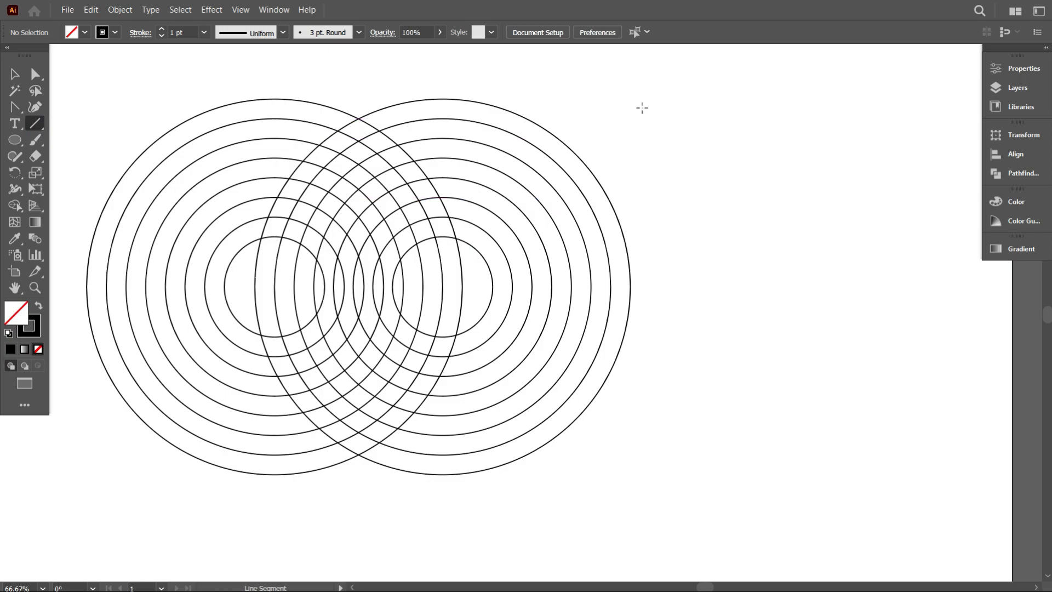
Step: Draw a vertical line, duplicate it repeatedly with Ctrl+D and group the resulting lines
left_click_drag(627, 101, 627, 329)
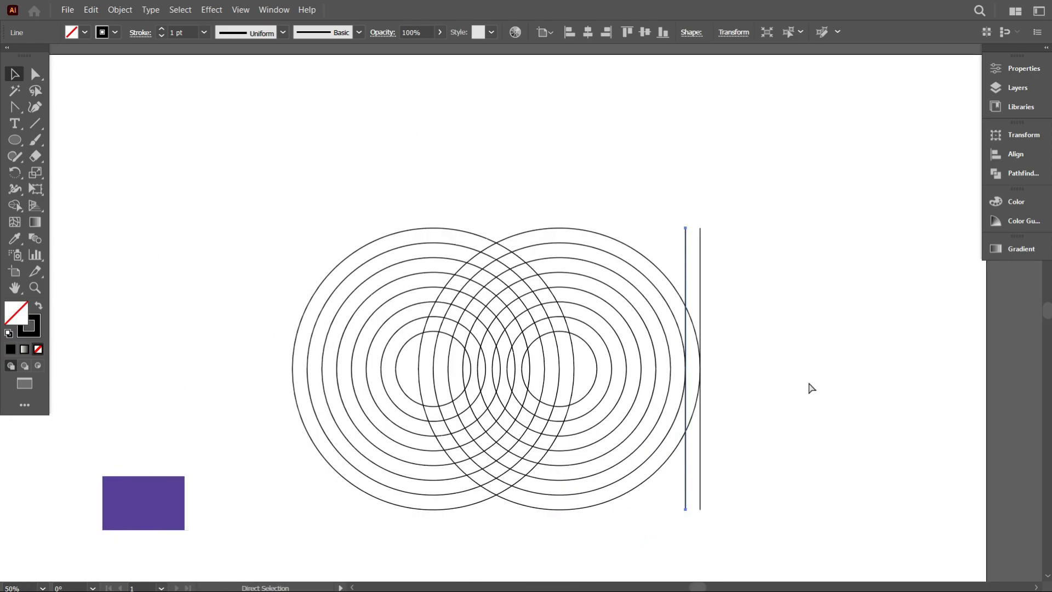
key("ctrl+d")
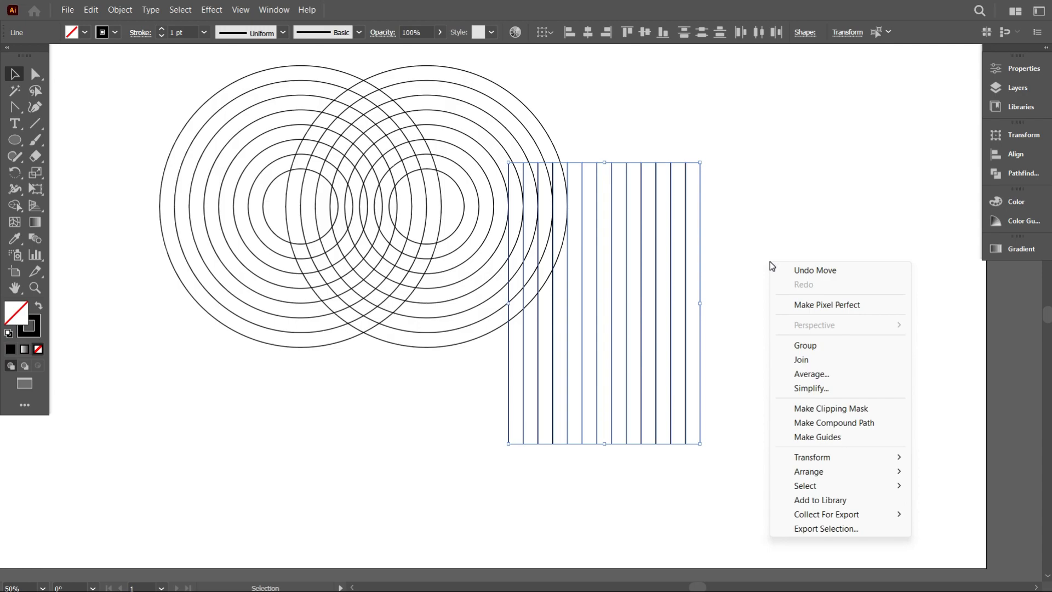
left_click(805, 345)
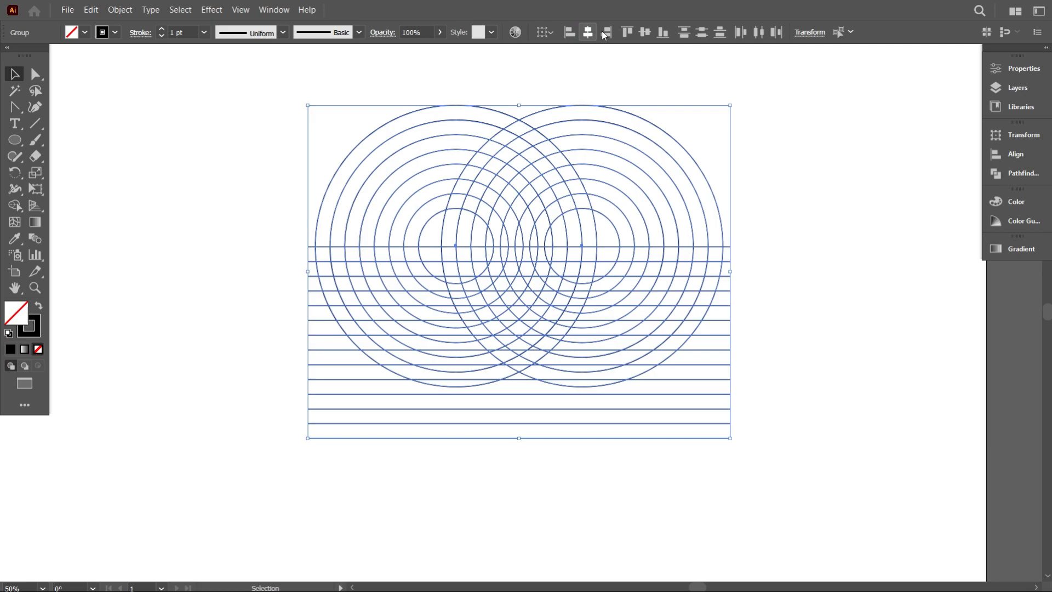
Step: Align the horizontal lines with the ring sets' centre and bottom edge, then deselect the grid
left_click(665, 32)
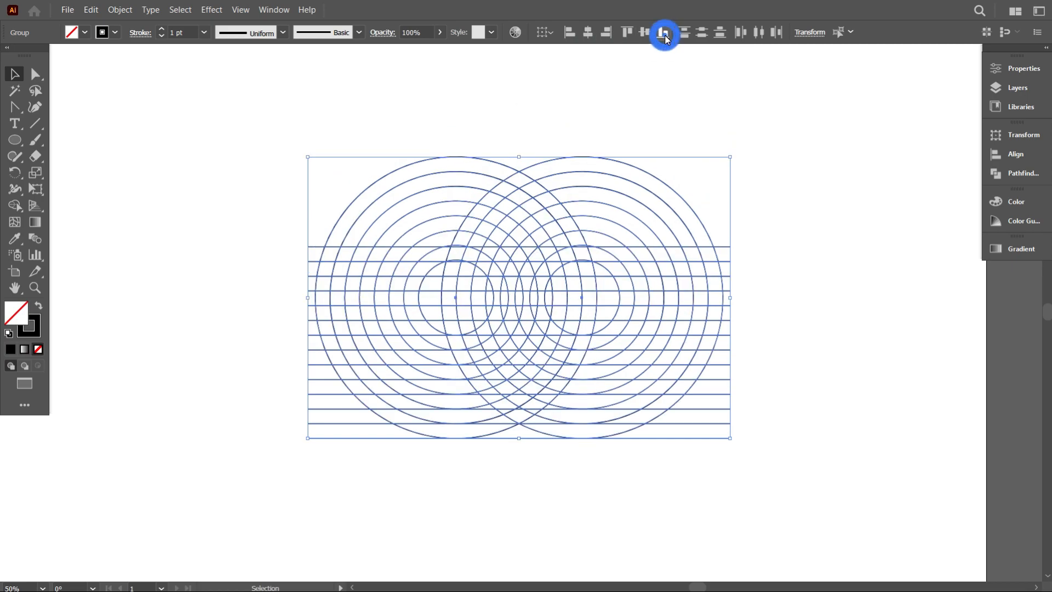
left_click(663, 32)
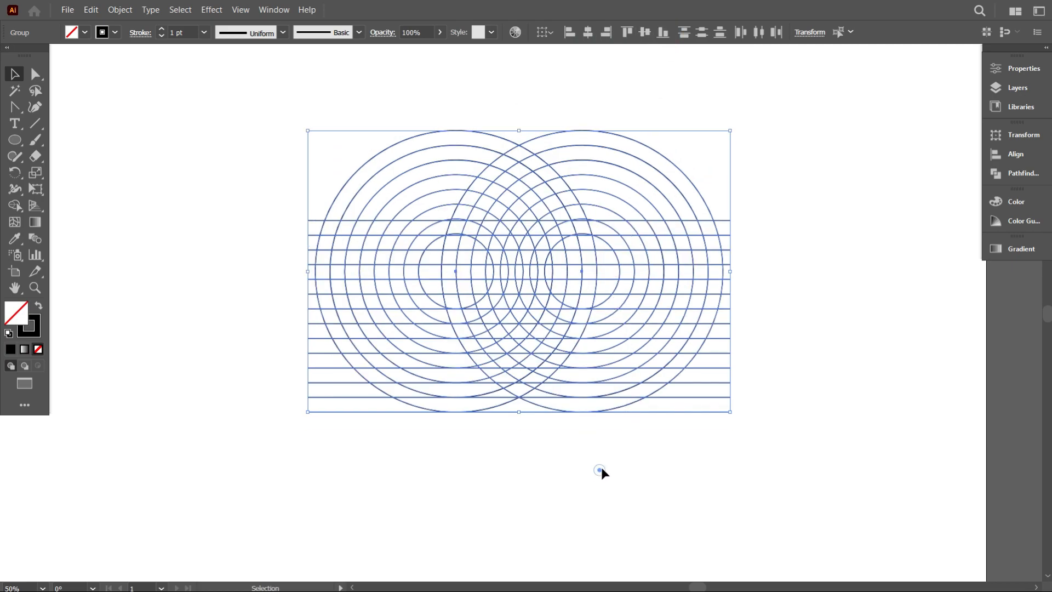
left_click(610, 460)
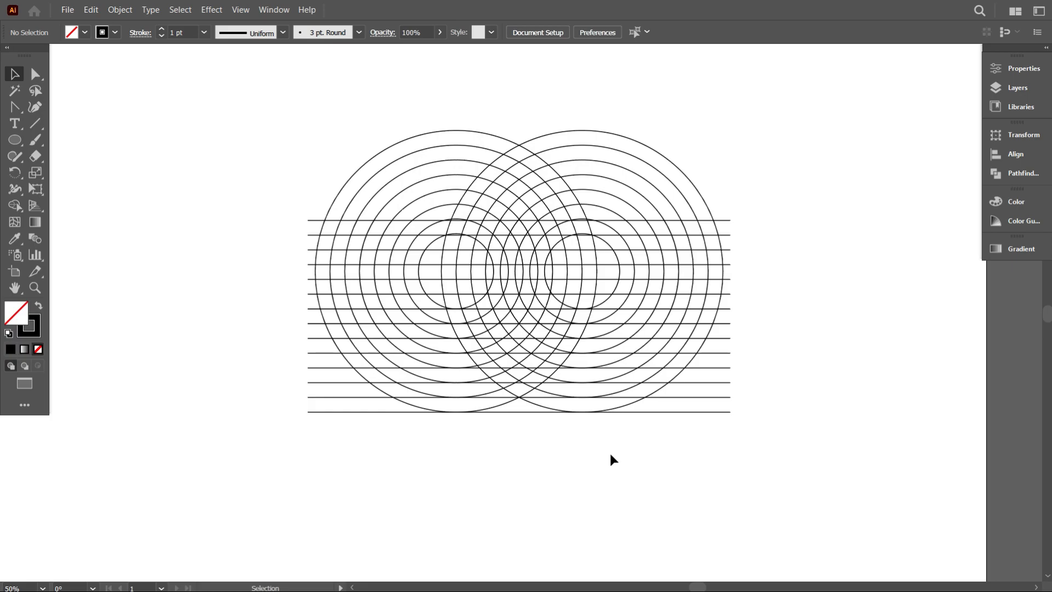
mouse_move(761, 469)
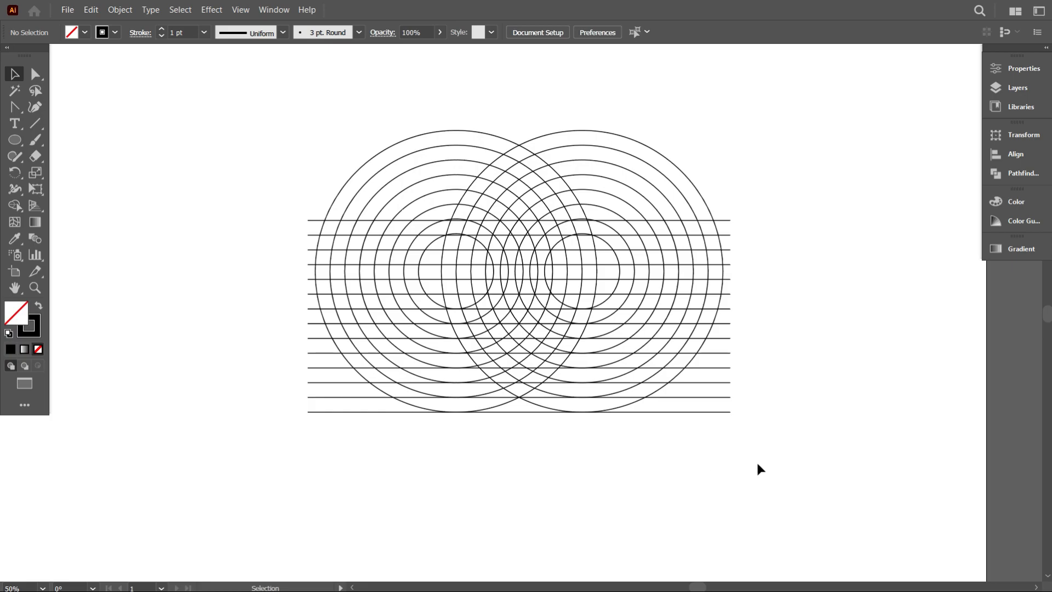
mouse_move(763, 468)
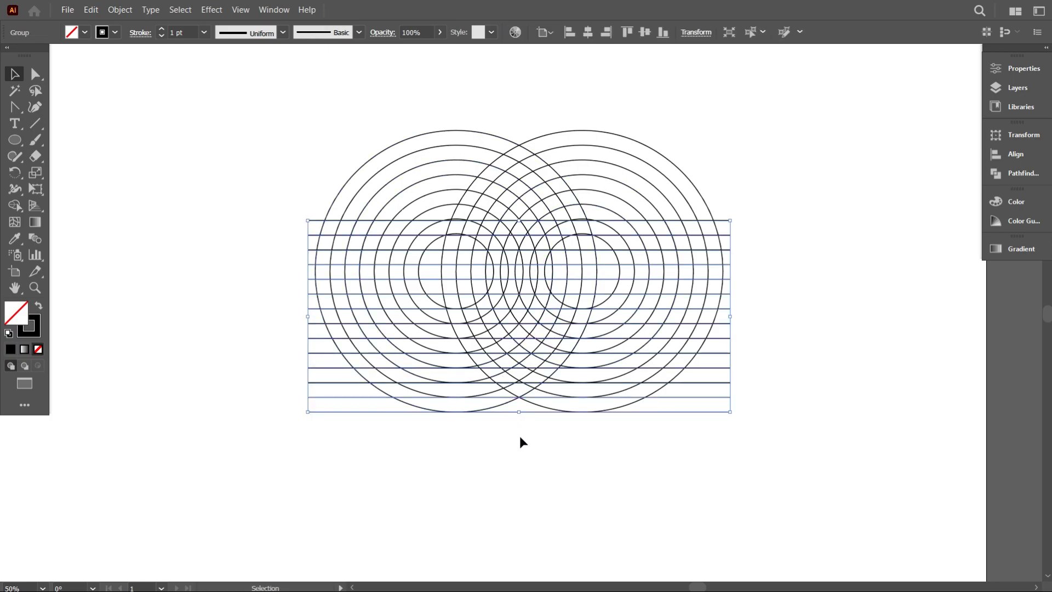
left_click(525, 440)
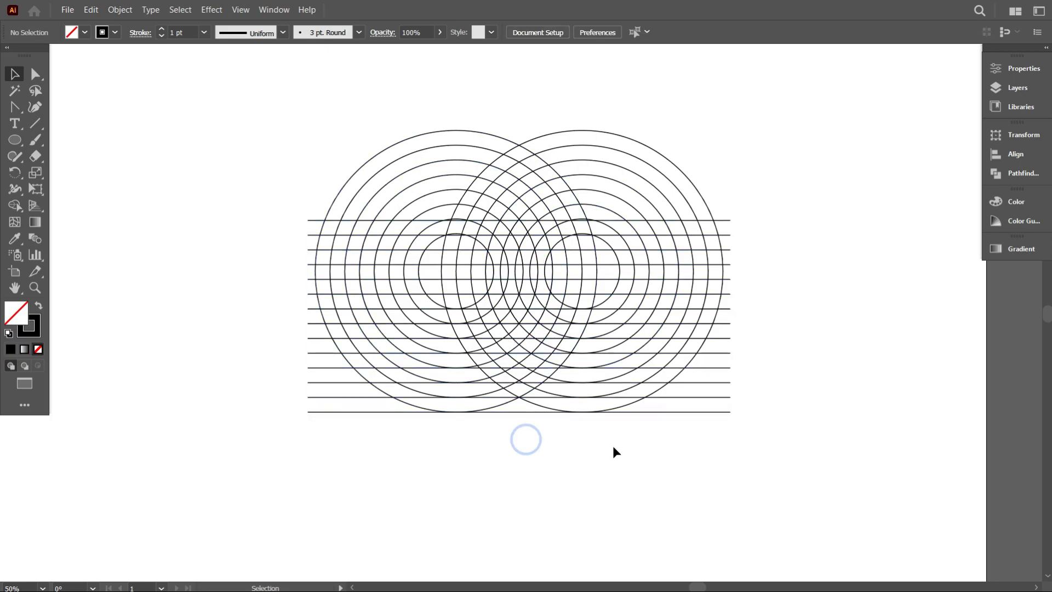
Step: Select the whole grid and Shape Builder-drag across cells to form the black shield band and the S
key("ctrl+a")
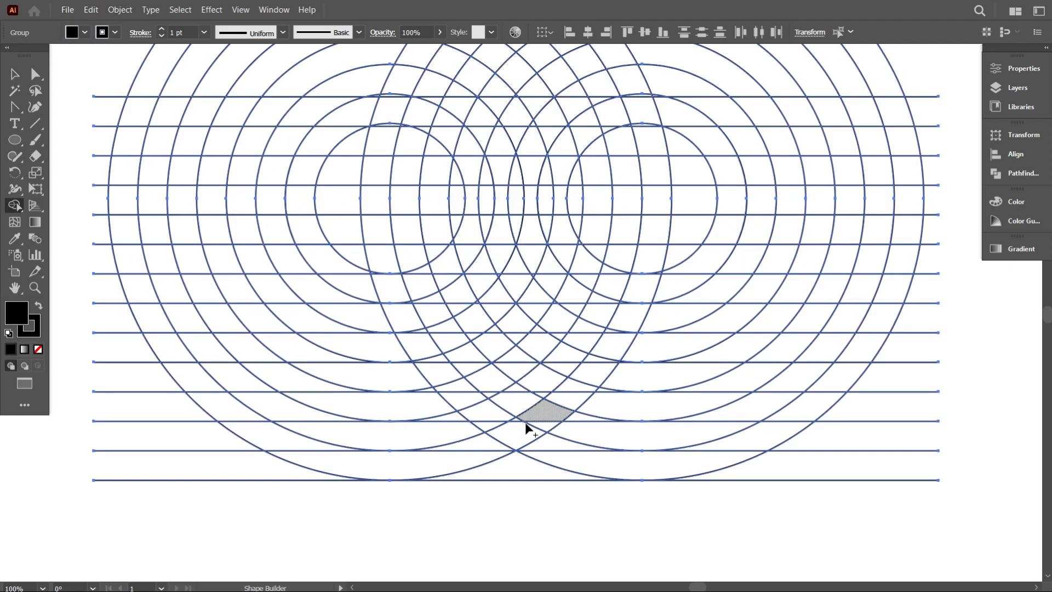
mouse_move(376, 227)
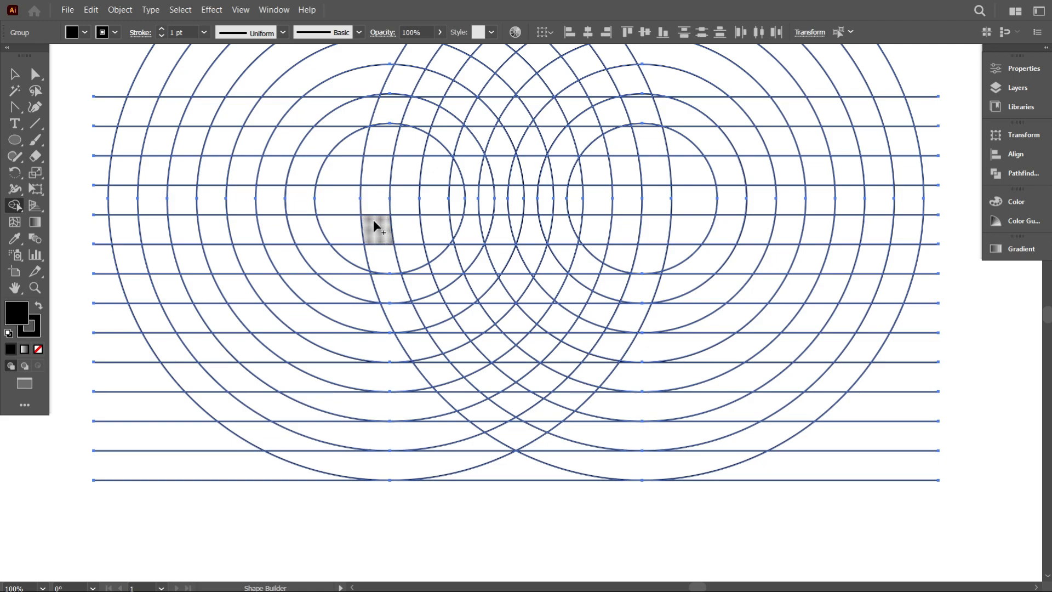
left_click_drag(376, 227, 524, 435)
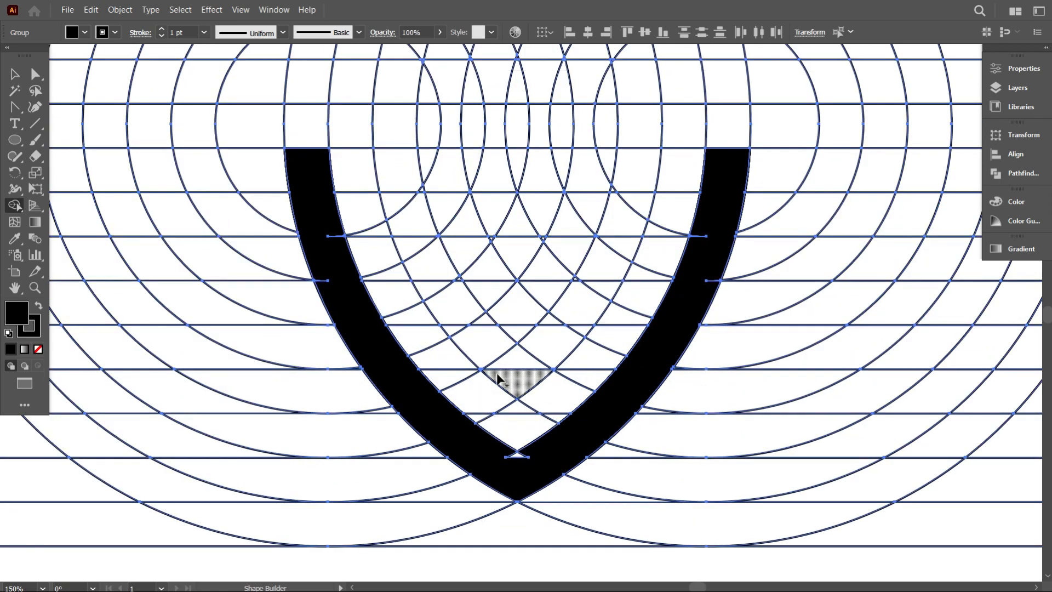
left_click_drag(500, 383, 570, 218)
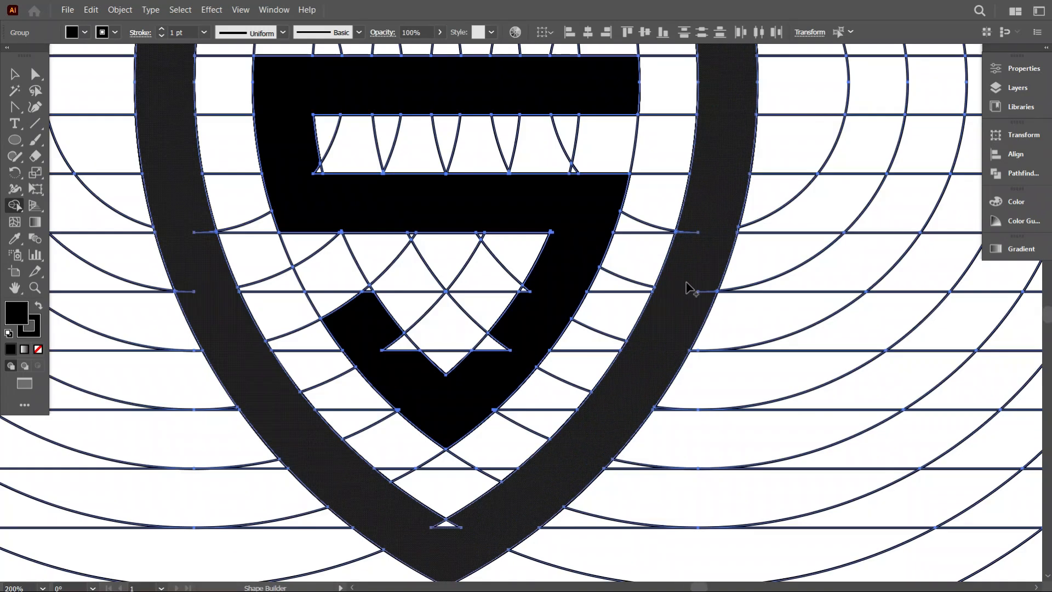
scroll("down", 3)
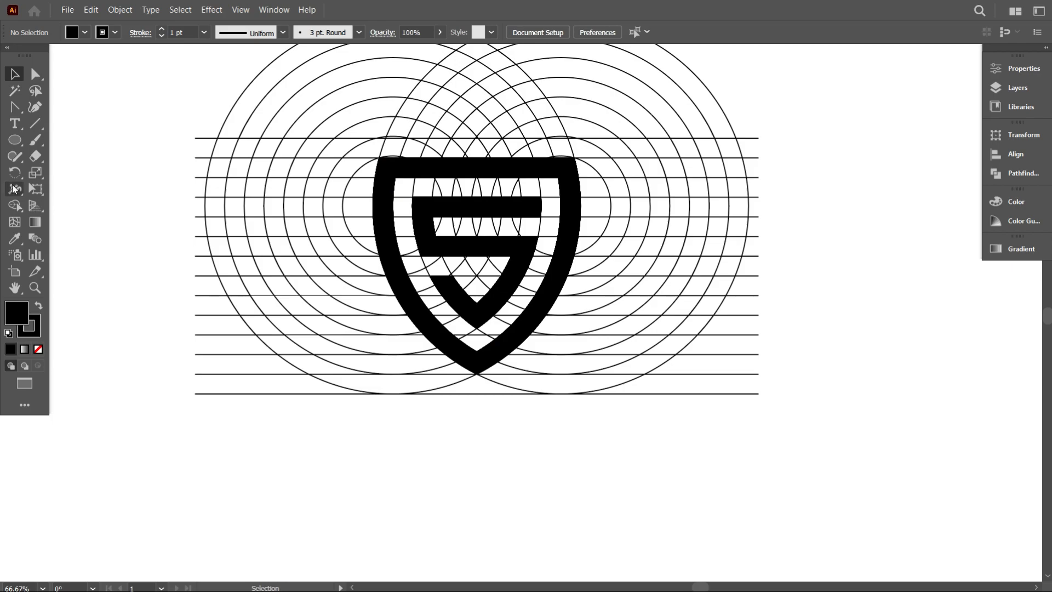
Step: Draw a small rectangle filling one band between two grid lines, checking it in Outline mode
left_click(14, 139)
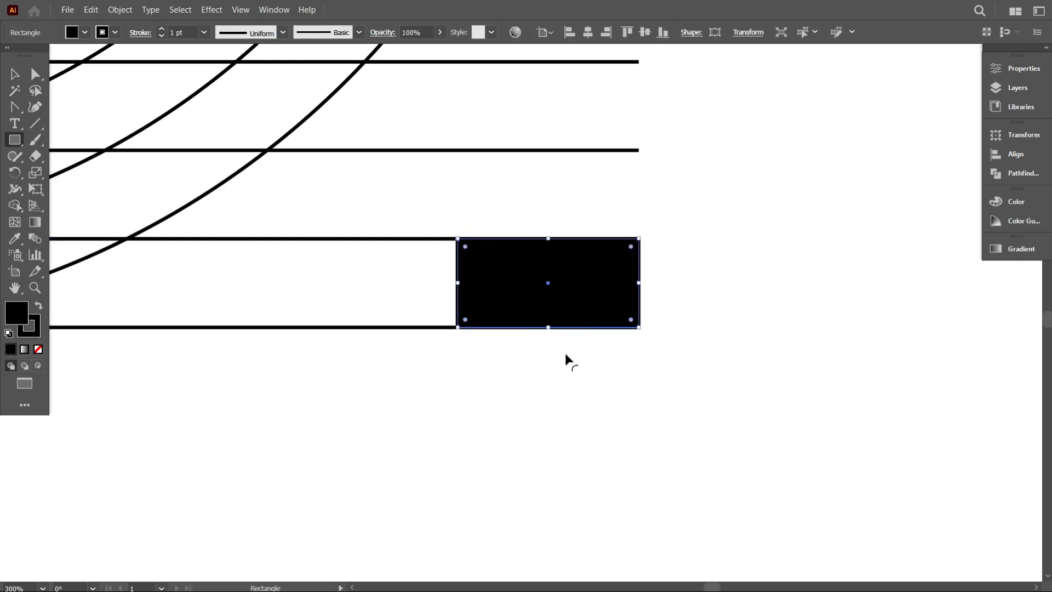
key("ctrl+y")
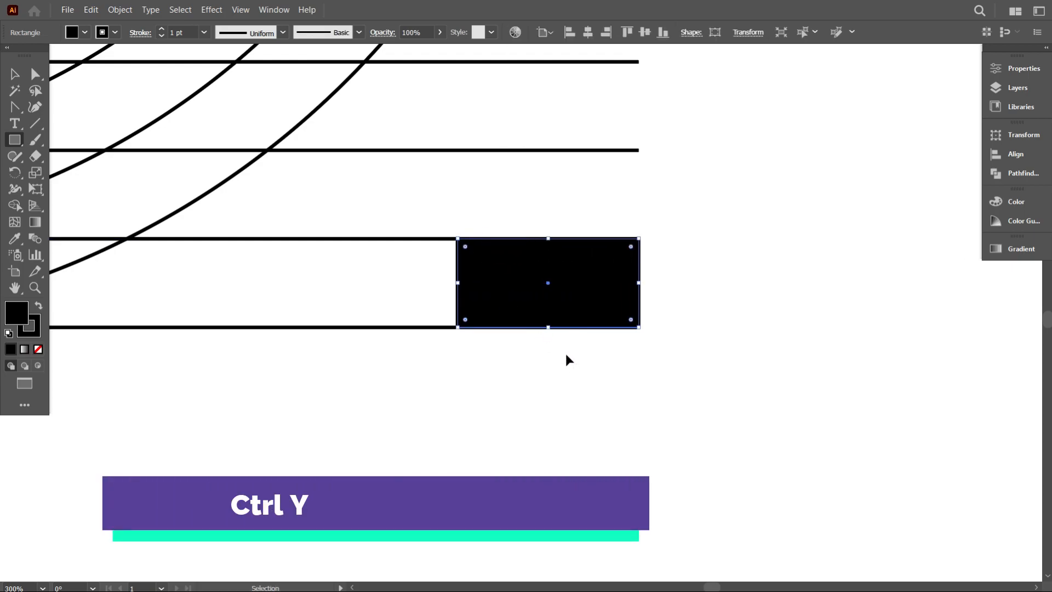
key("ctrl+y")
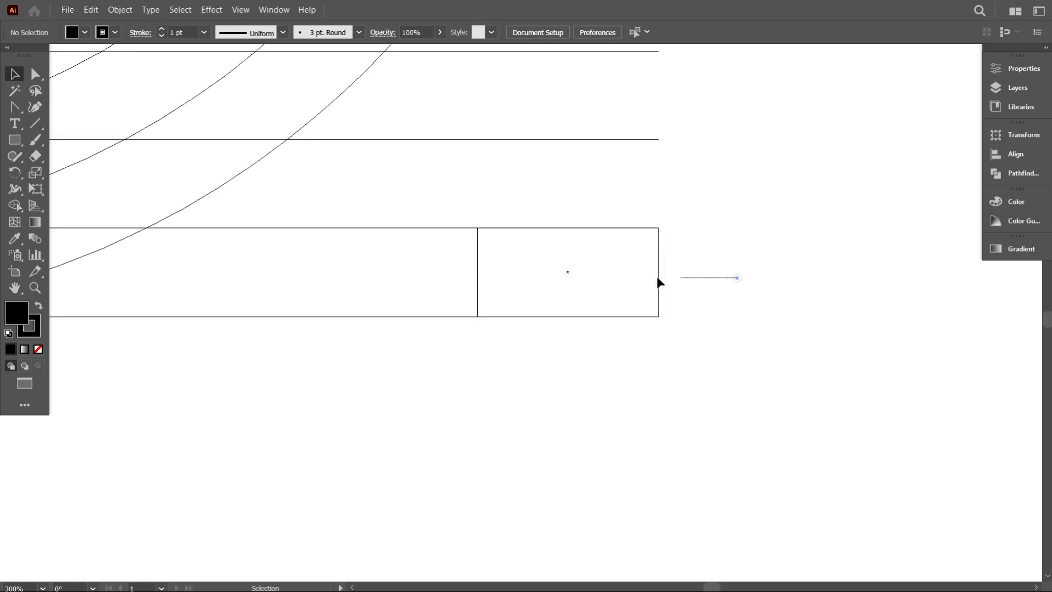
Step: Split the selected rectangle into a grid of 4 rows via Path > Split Into Grid
left_click(567, 272)
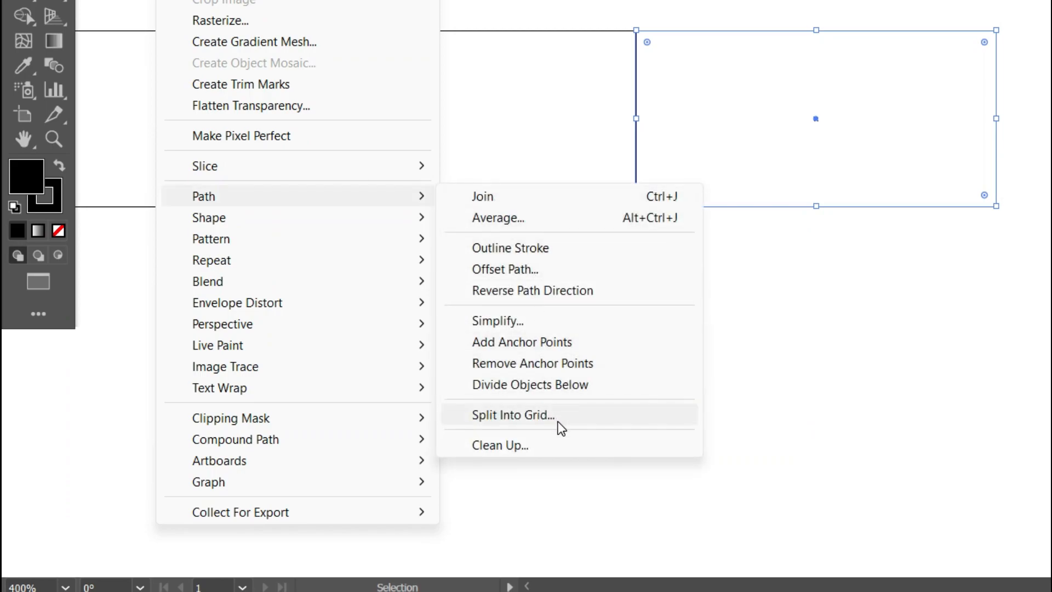
left_click(512, 415)
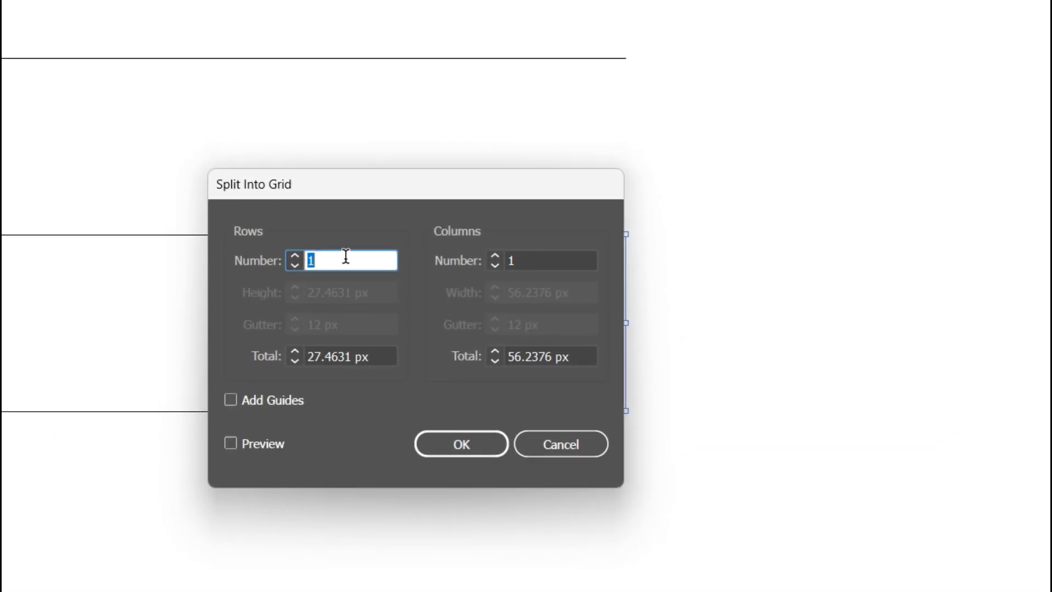
left_click(462, 444)
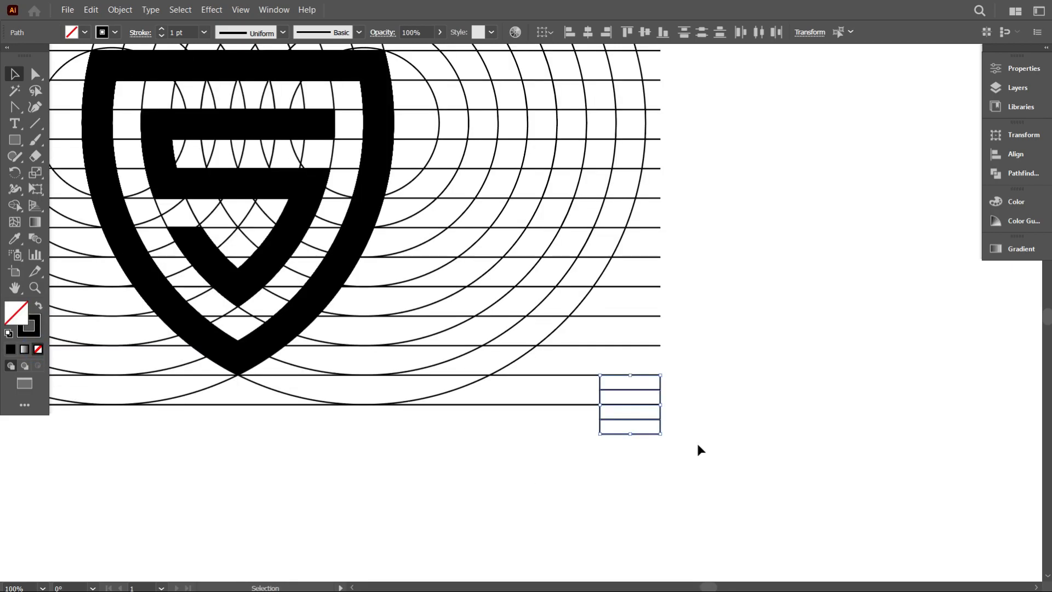
Step: Stretch the four-row rectangle wider and move it over the shield's S, checking alignment in Outline mode
left_click_drag(661, 405, 802, 411)
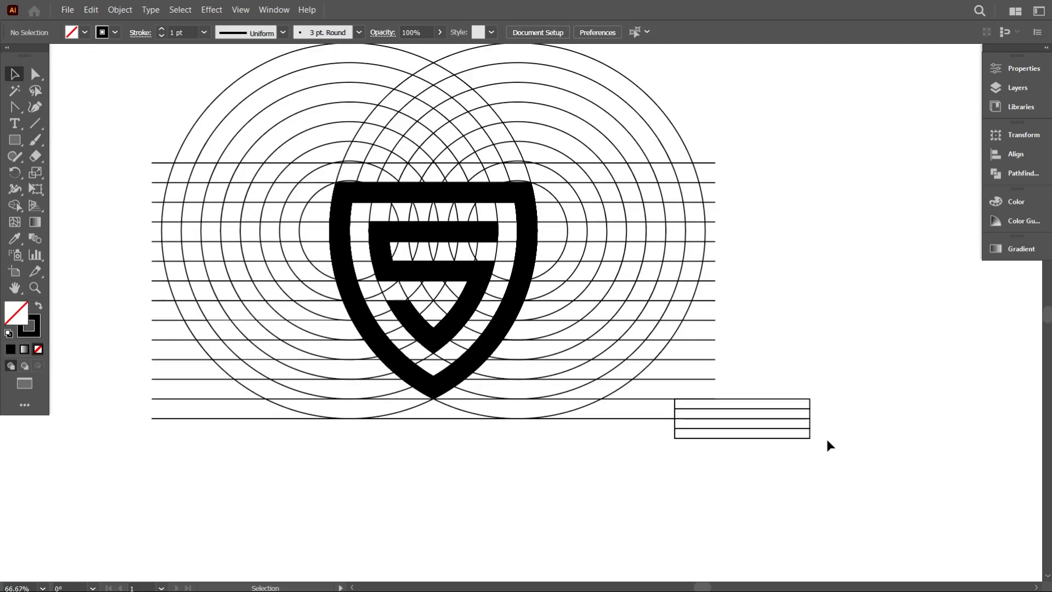
left_click_drag(742, 417, 527, 475)
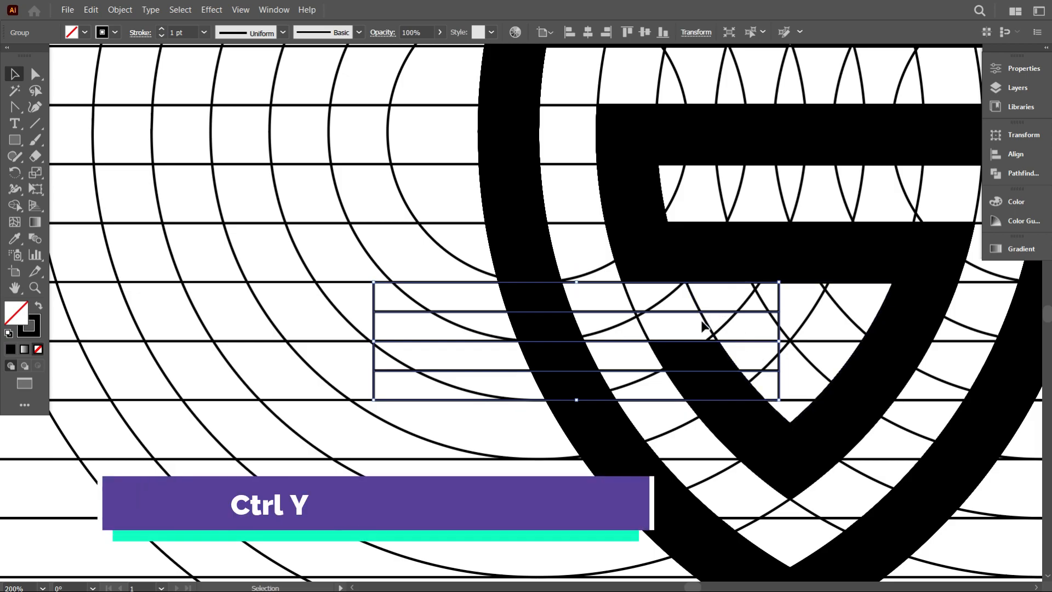
key("ctrl+y")
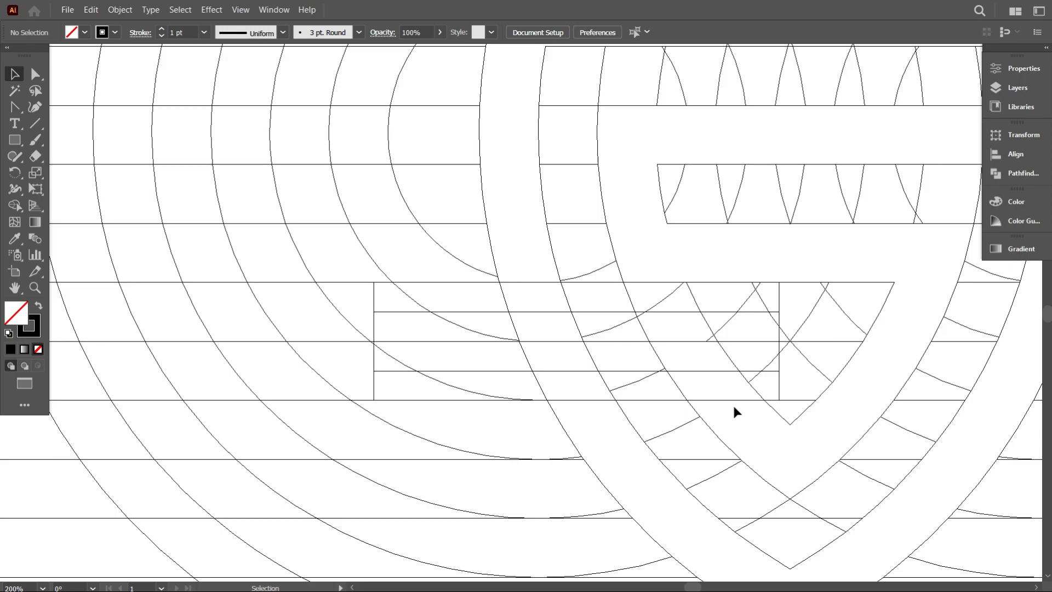
mouse_move(728, 372)
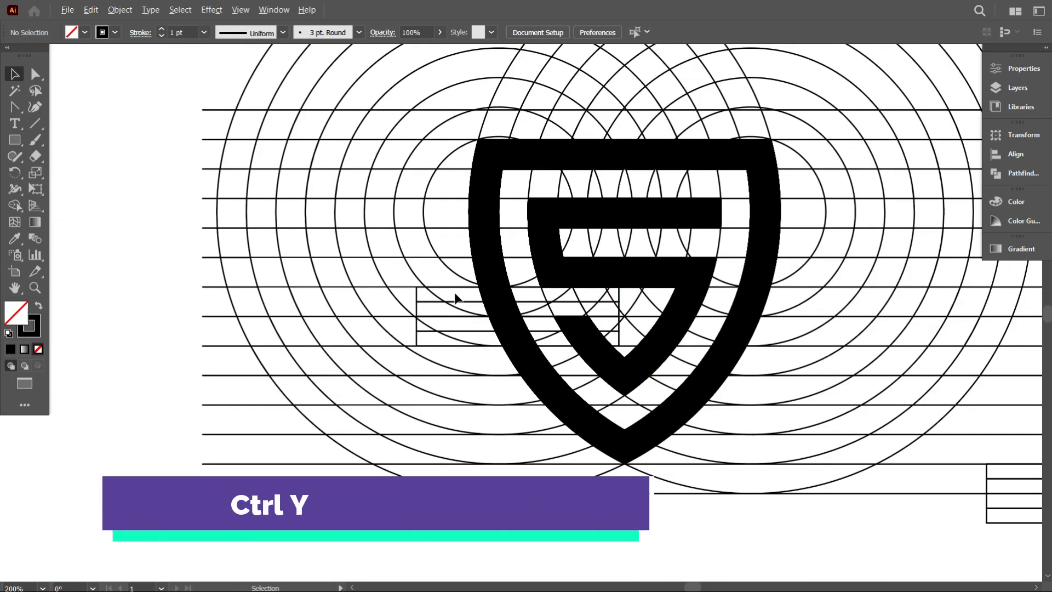
key("ctrl+y")
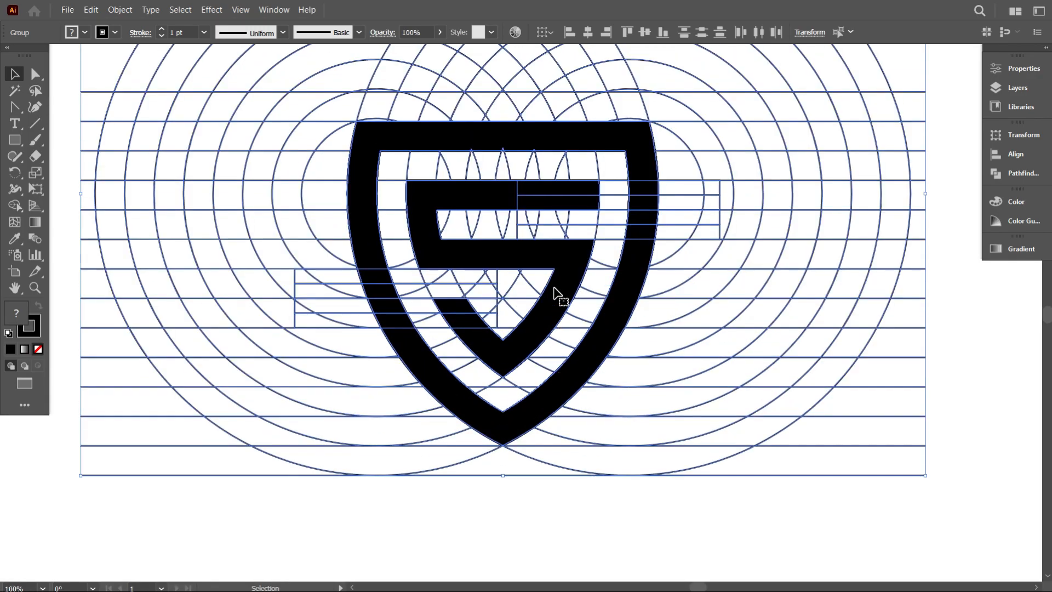
mouse_move(635, 368)
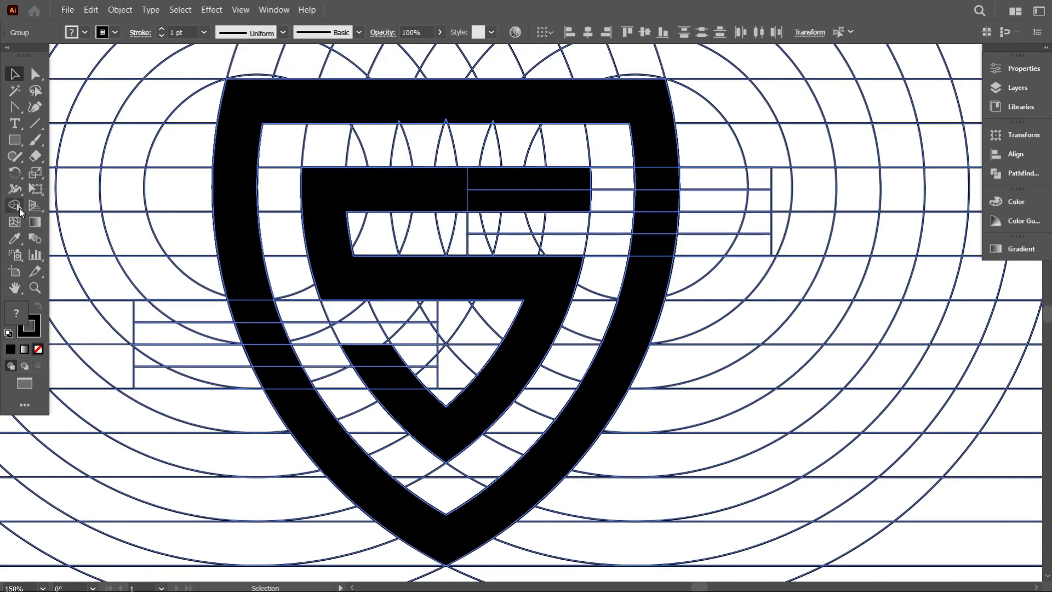
Step: With Shape Builder and black fill, merge the stripe cells into the S's top bar
left_click(14, 205)
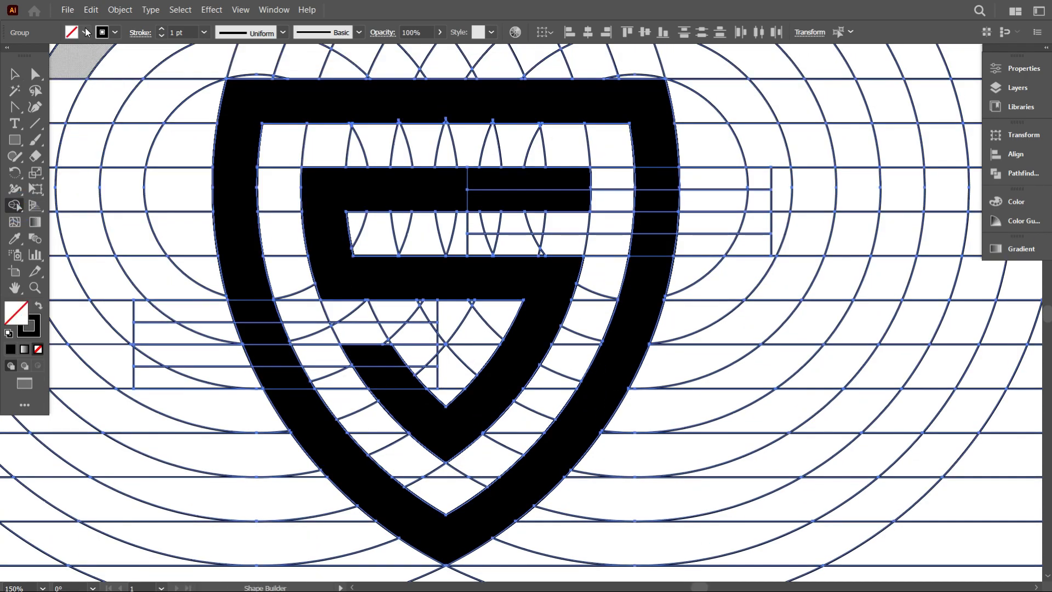
left_click(71, 31)
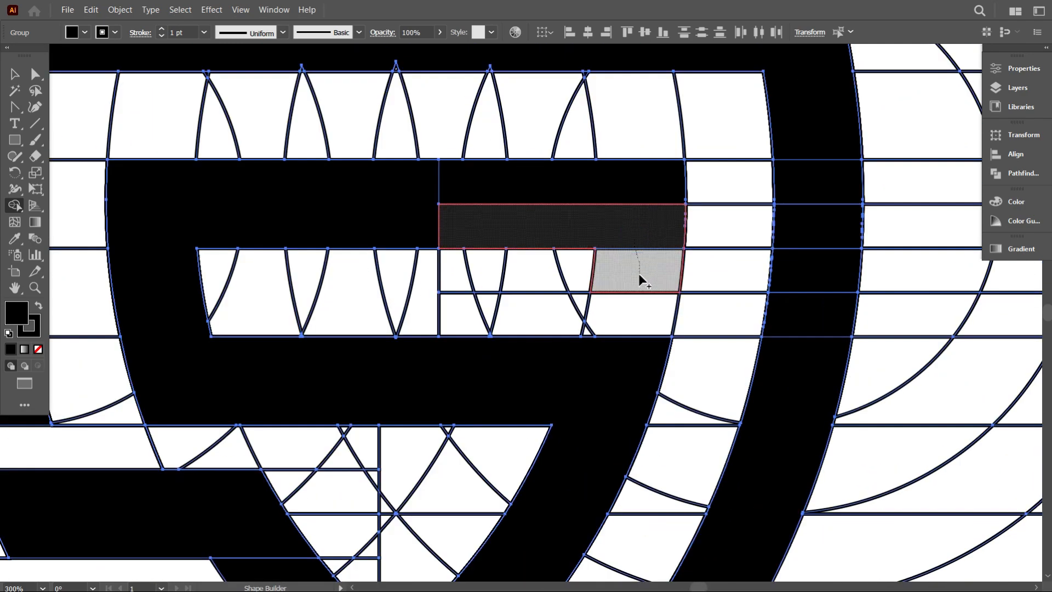
left_click_drag(638, 281, 806, 282)
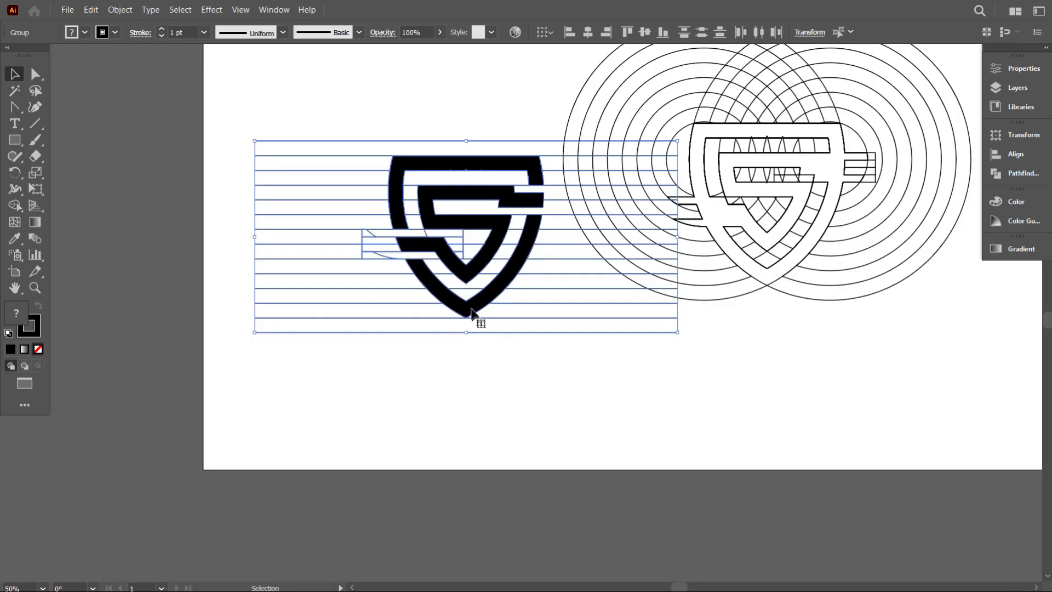
Step: Drag the shield logo clear of the construction, then select and delete all guide lines and circles
right_click(473, 312)
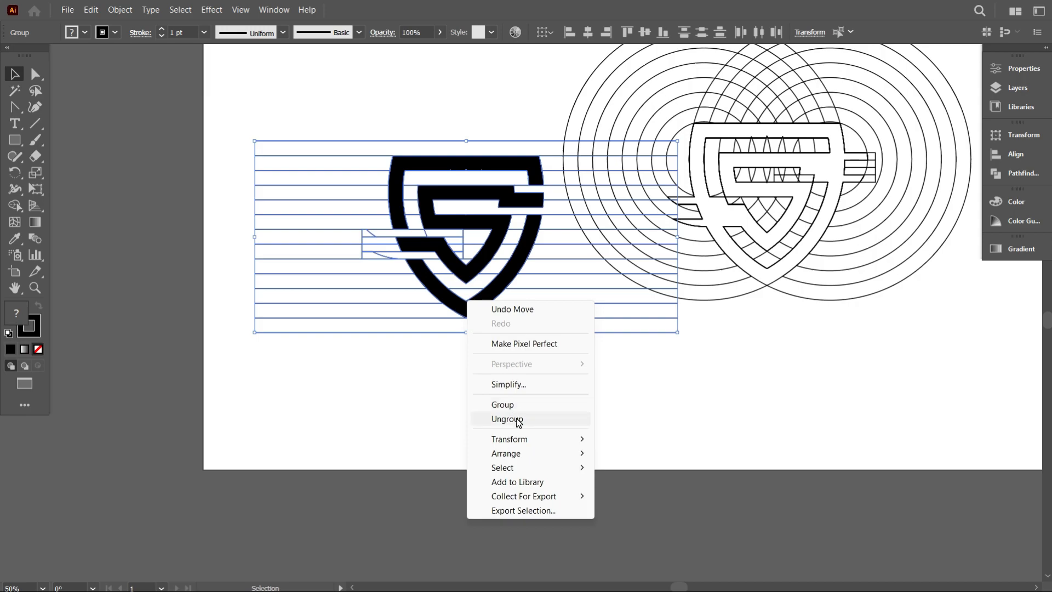
left_click(506, 418)
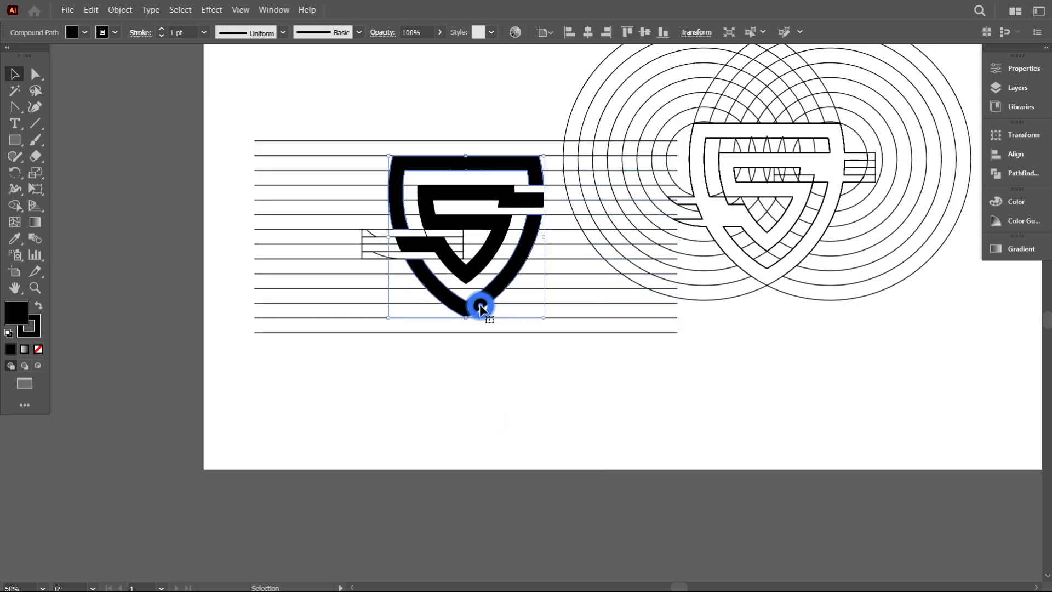
left_click_drag(480, 309, 500, 440)
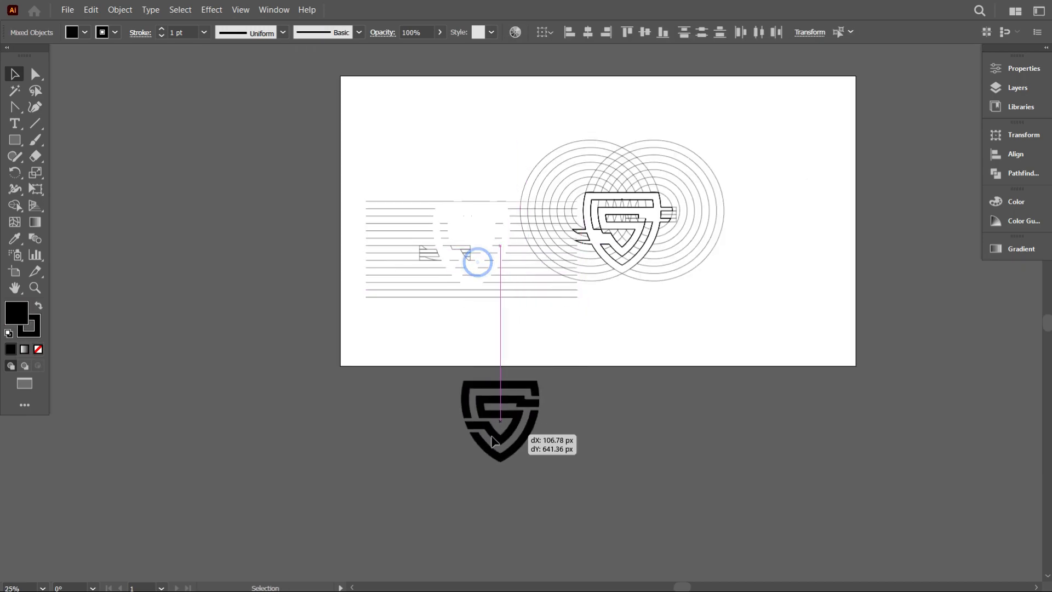
left_click_drag(499, 420, 423, 124)
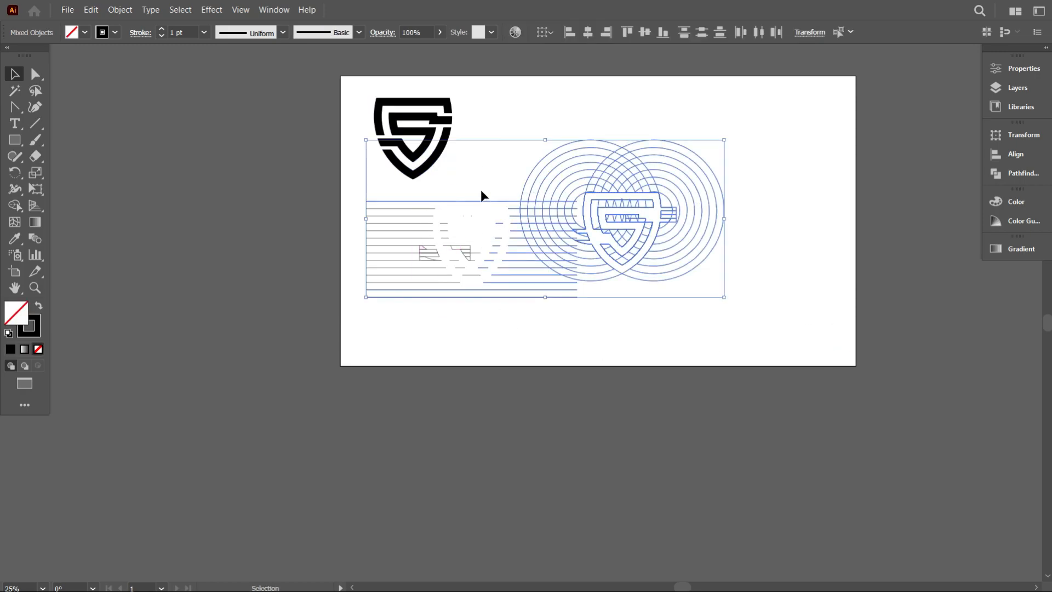
key("Delete")
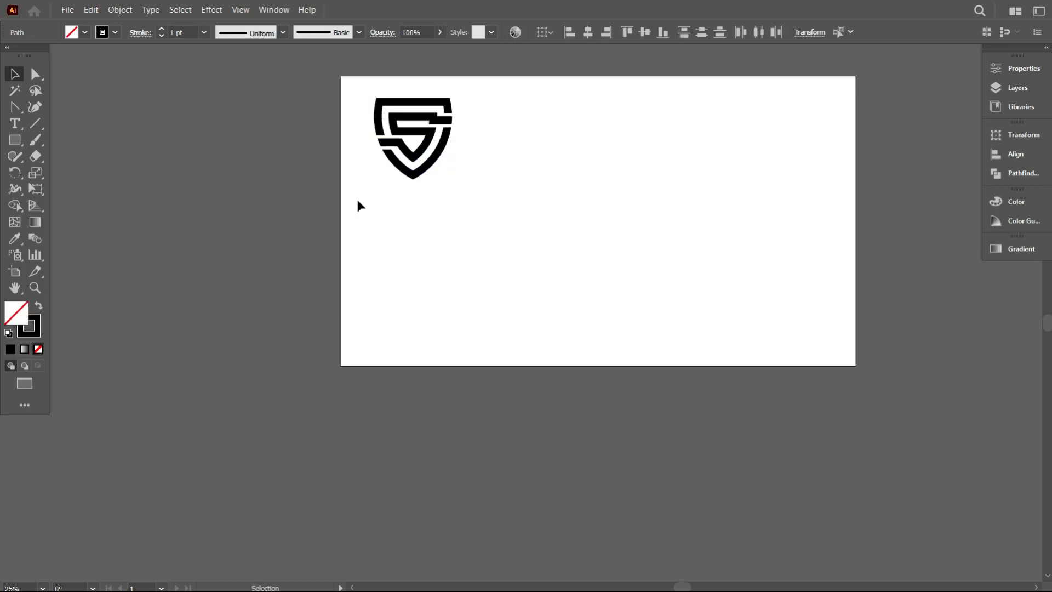
left_click_drag(412, 137, 575, 204)
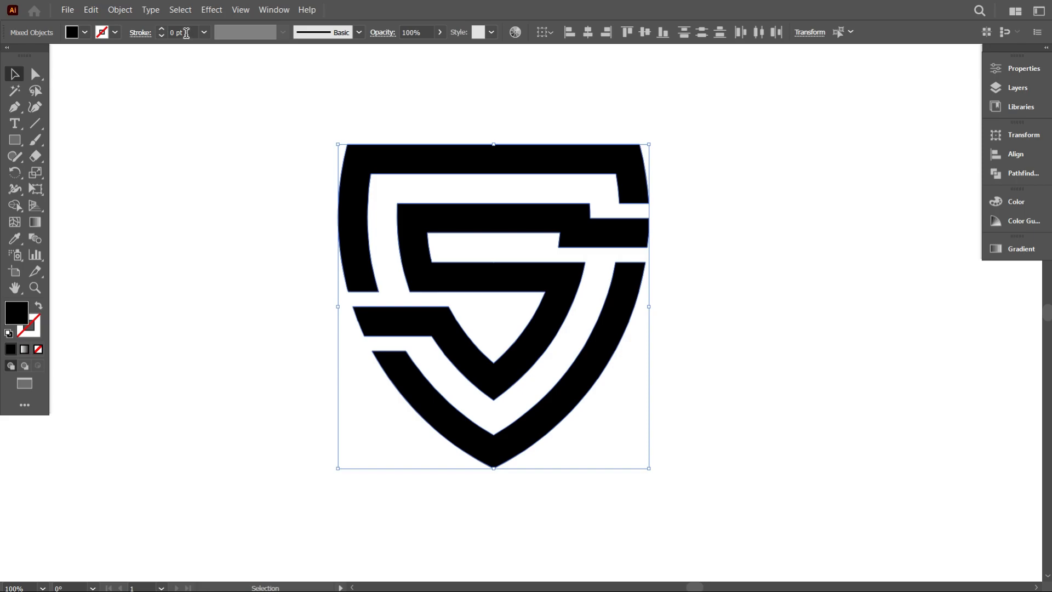
Step: Select every shield and S piece and group them with Ctrl+G, then deselect
left_click(160, 29)
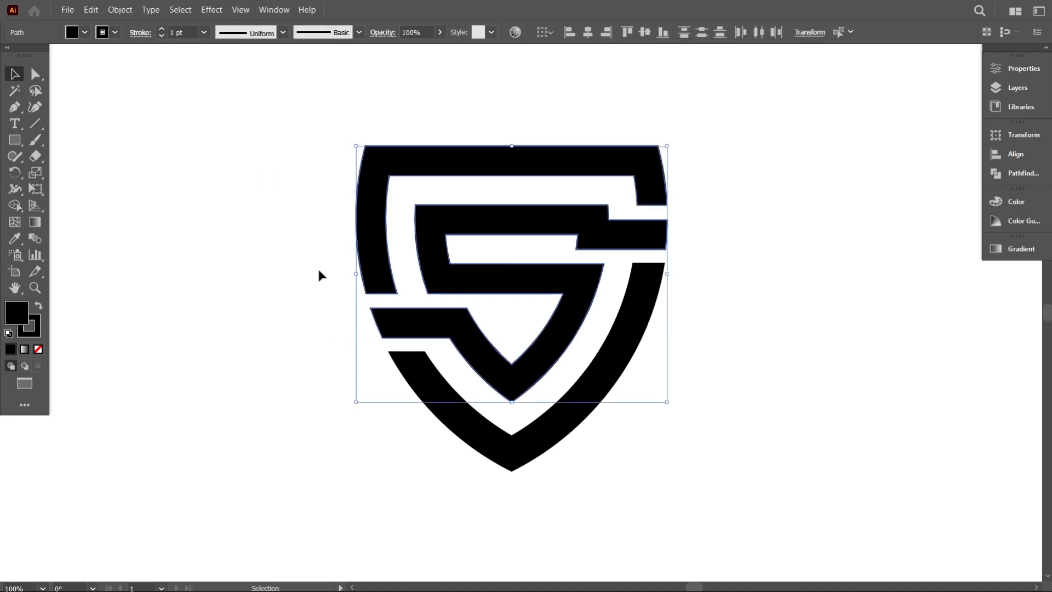
mouse_move(348, 388)
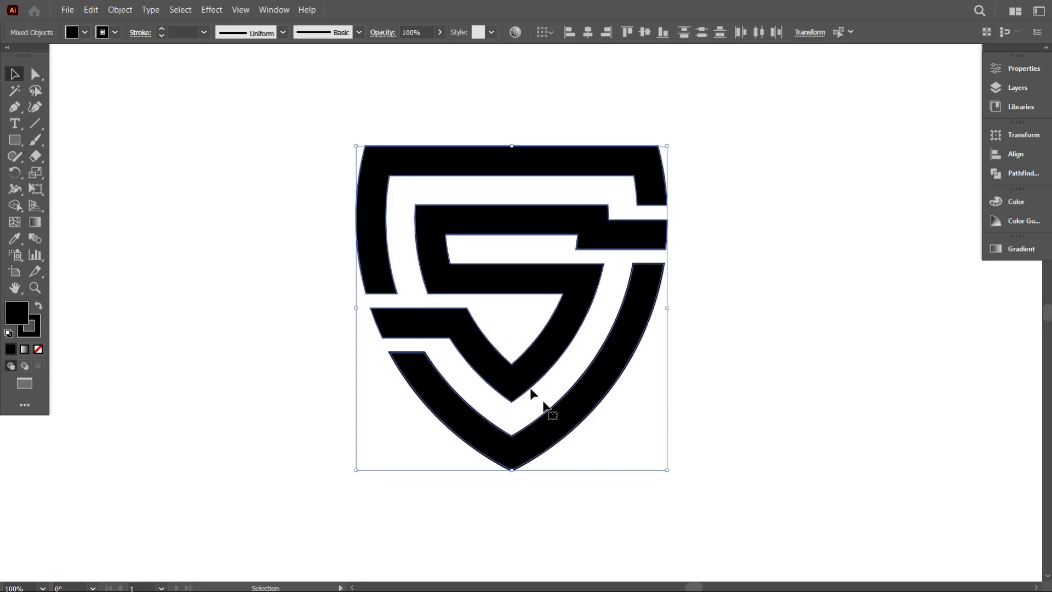
left_click(120, 10)
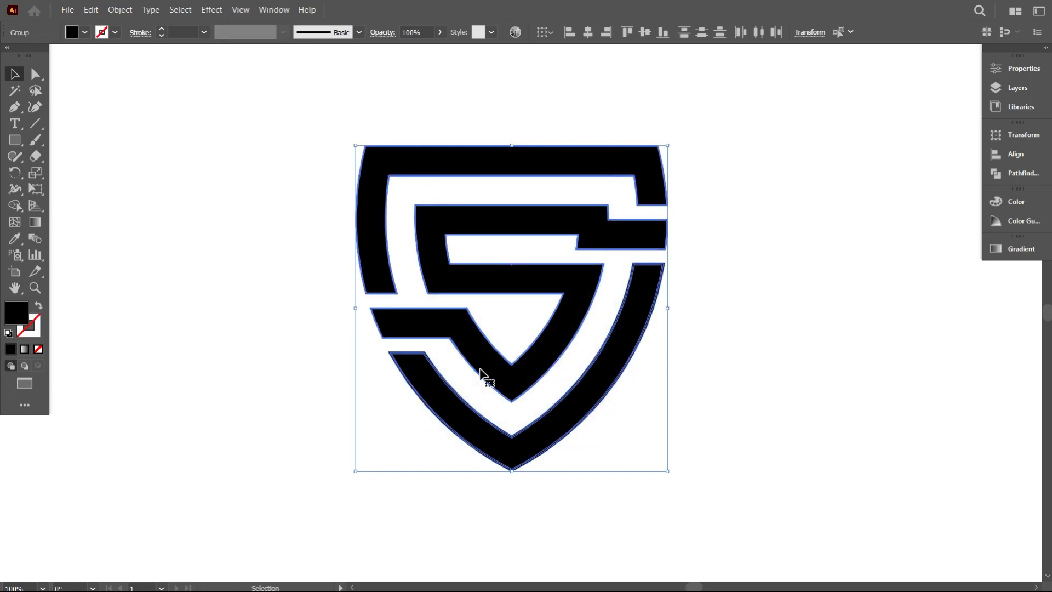
left_click(1022, 173)
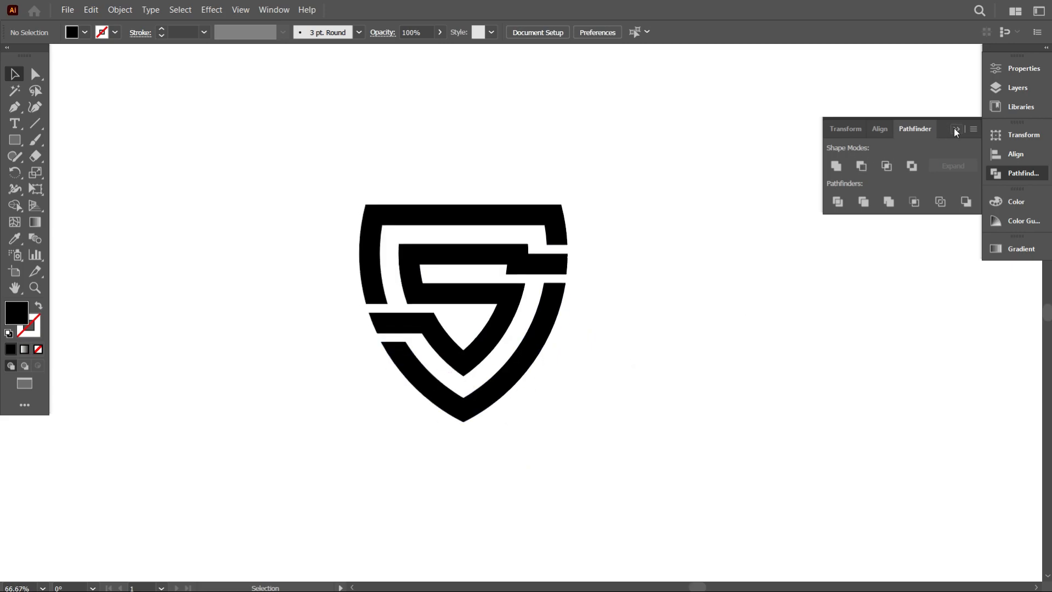
Step: Draw a thin red-stroked rectangle across the shield's top bar and switch to Outline view
key("ctrl+r")
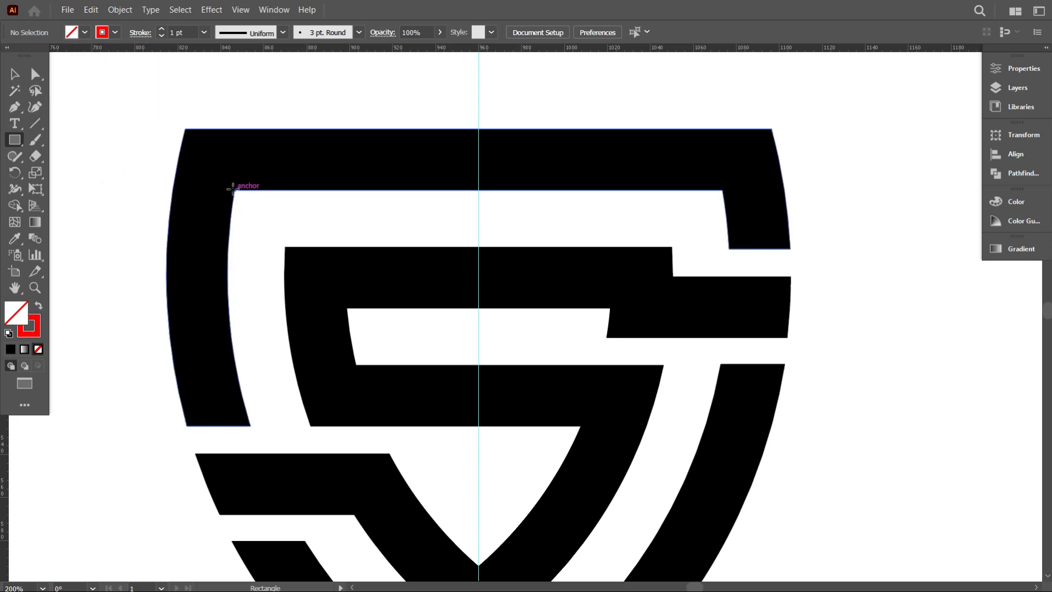
left_click_drag(234, 185, 717, 210)
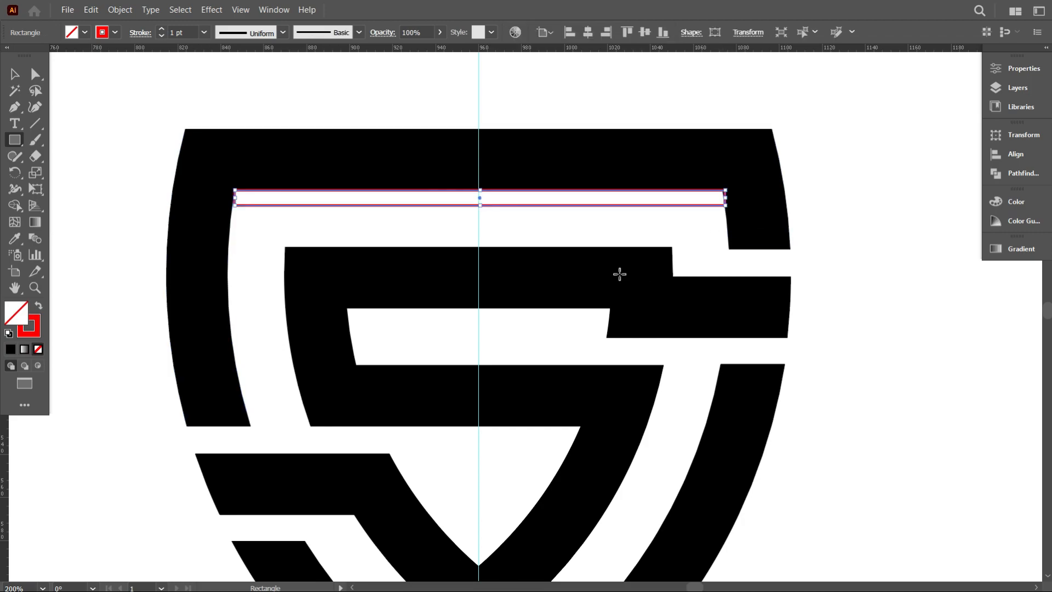
key("ctrl+y")
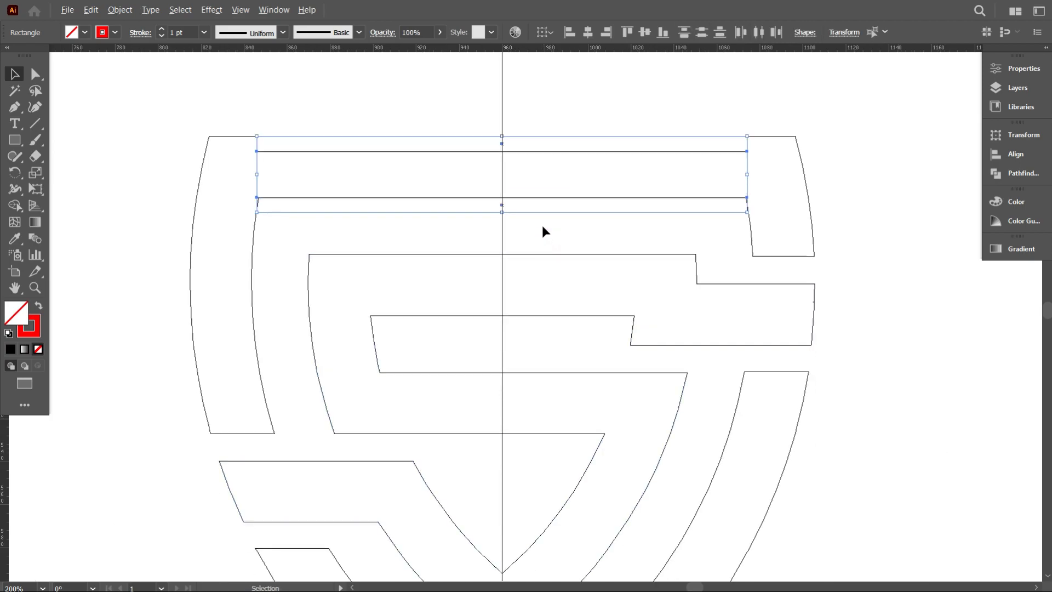
Step: Alt-drag guide copies down onto the S bars, return to filled view and select the shield group
left_click_drag(502, 205, 556, 316)
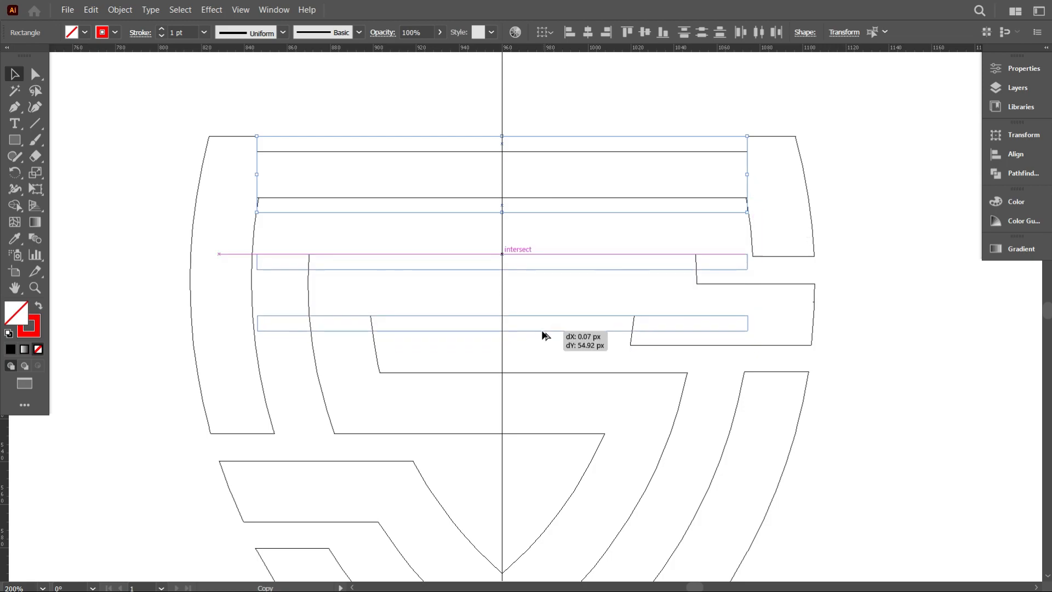
key("ctrl+y")
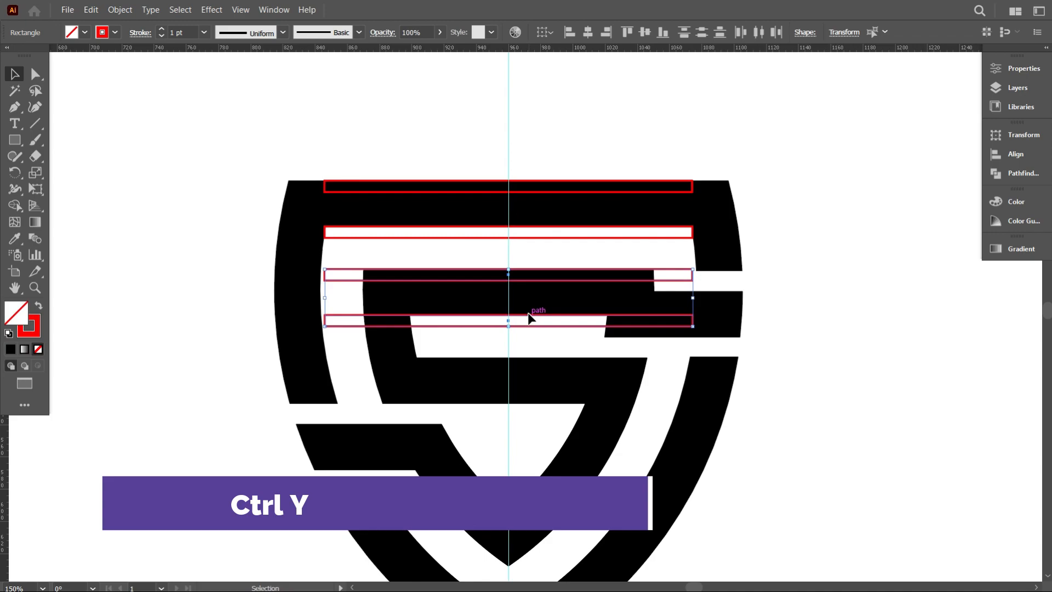
key("ctrl+y")
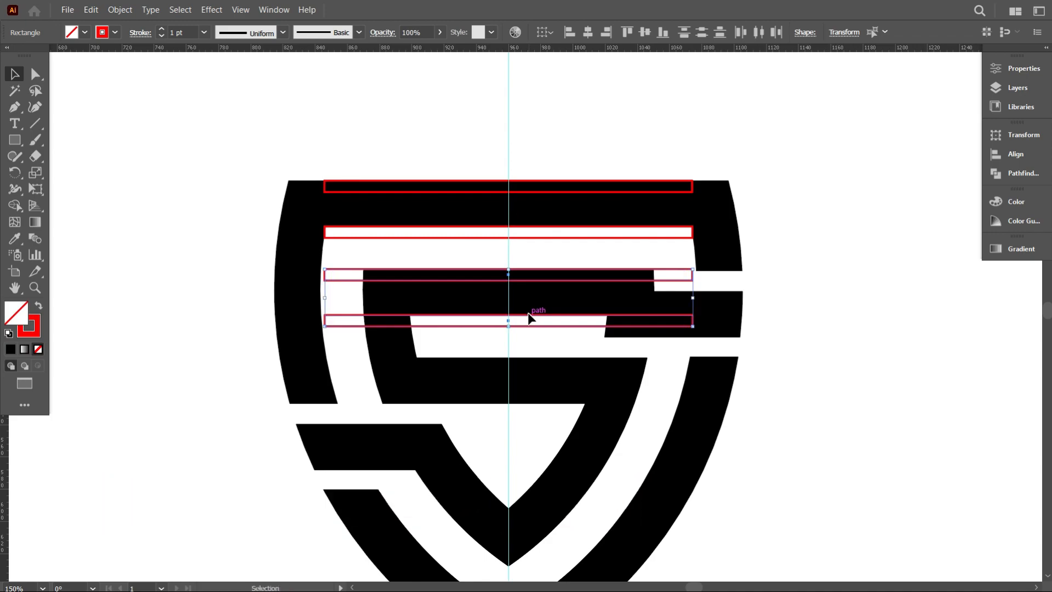
key("ctrl+2")
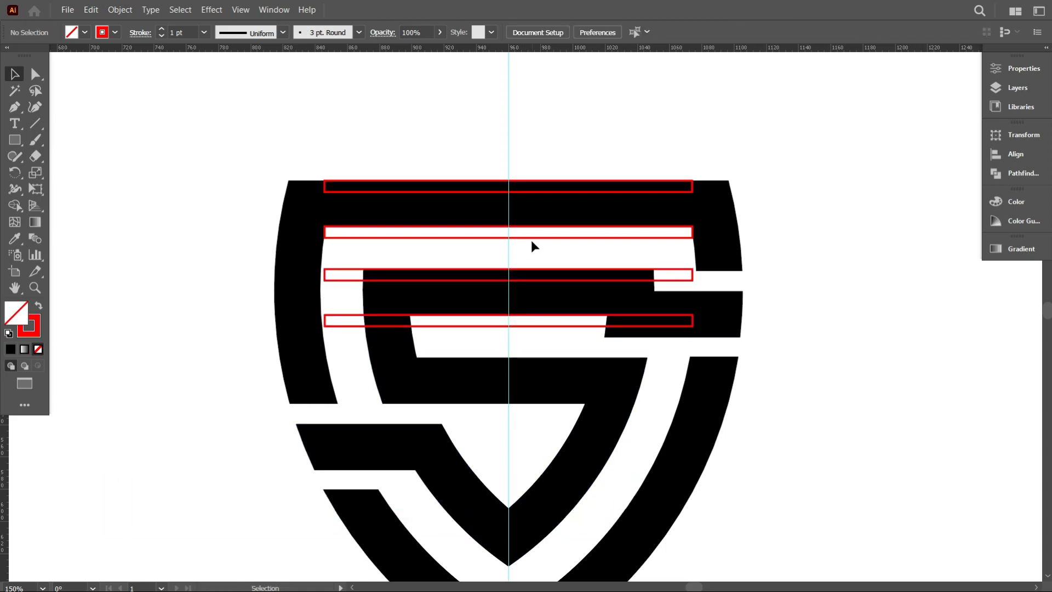
left_click(508, 231)
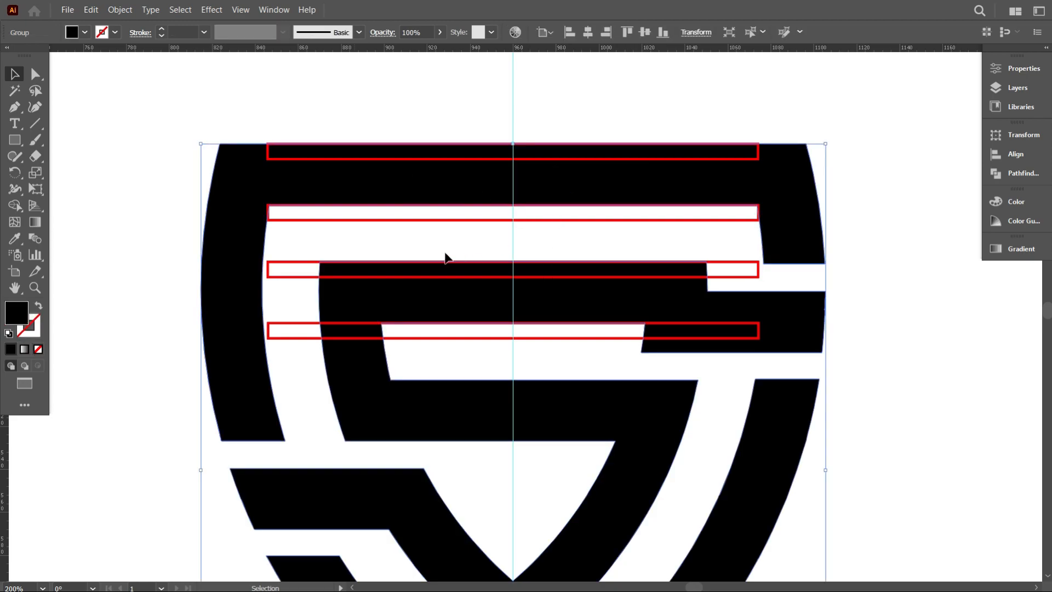
Step: Bend the top edges of the shield and S bars down to the red guides with the Anchor Point tool
left_click(15, 106)
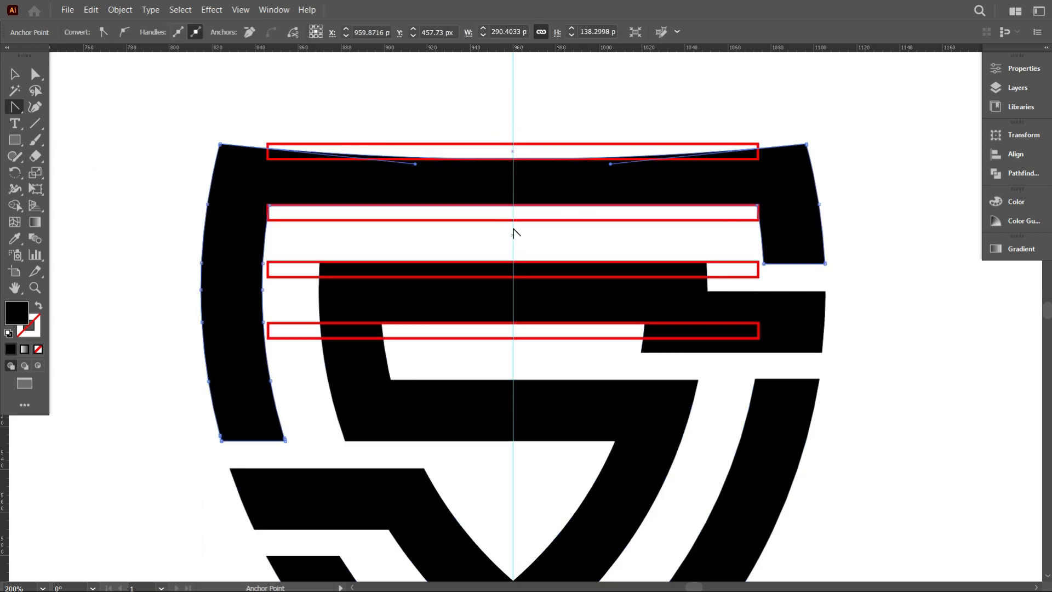
left_click(513, 214)
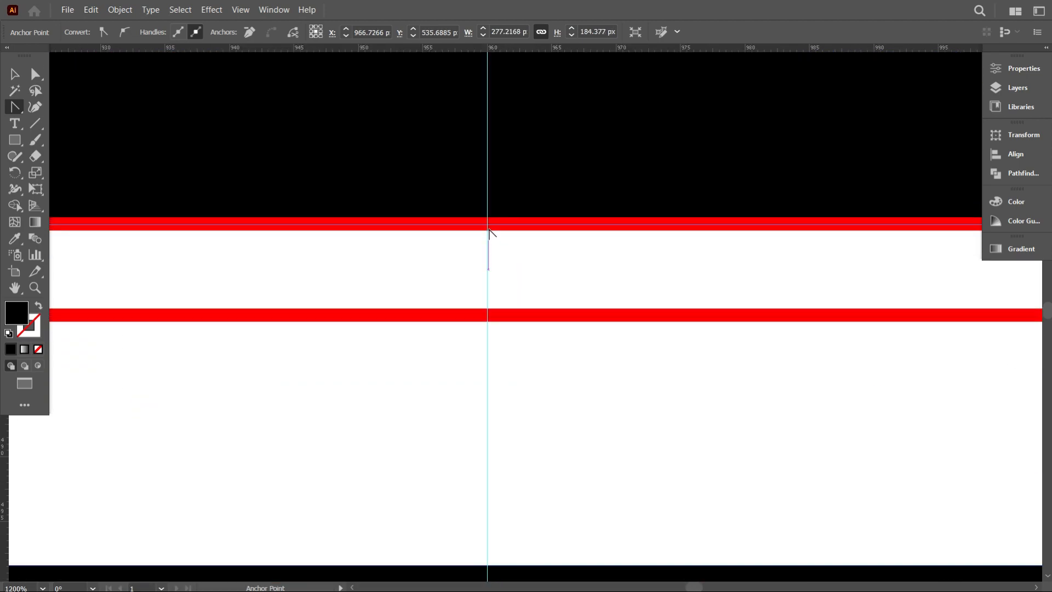
left_click_drag(489, 232, 489, 319)
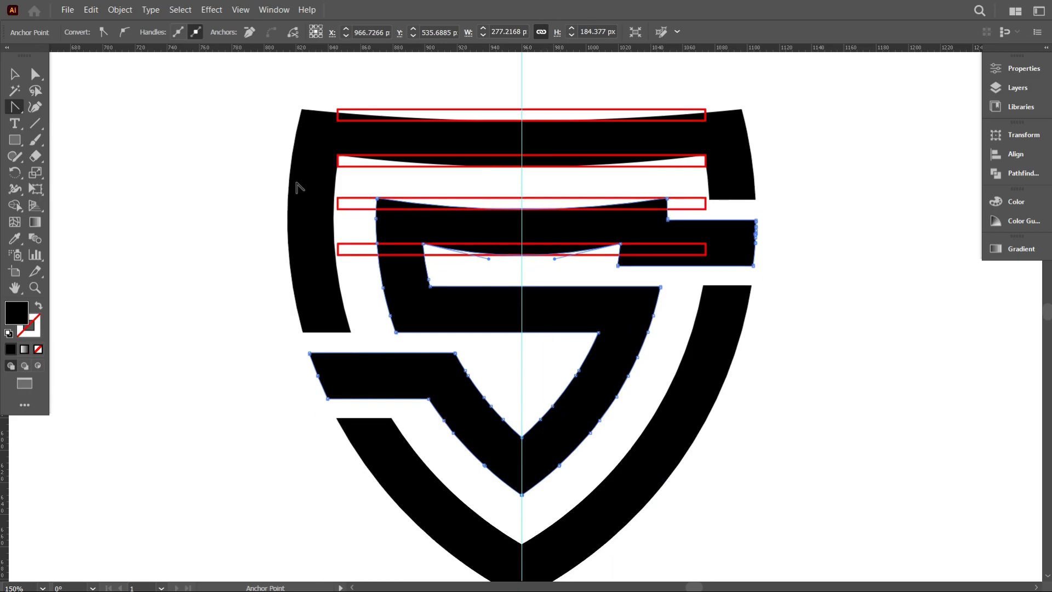
left_click(14, 73)
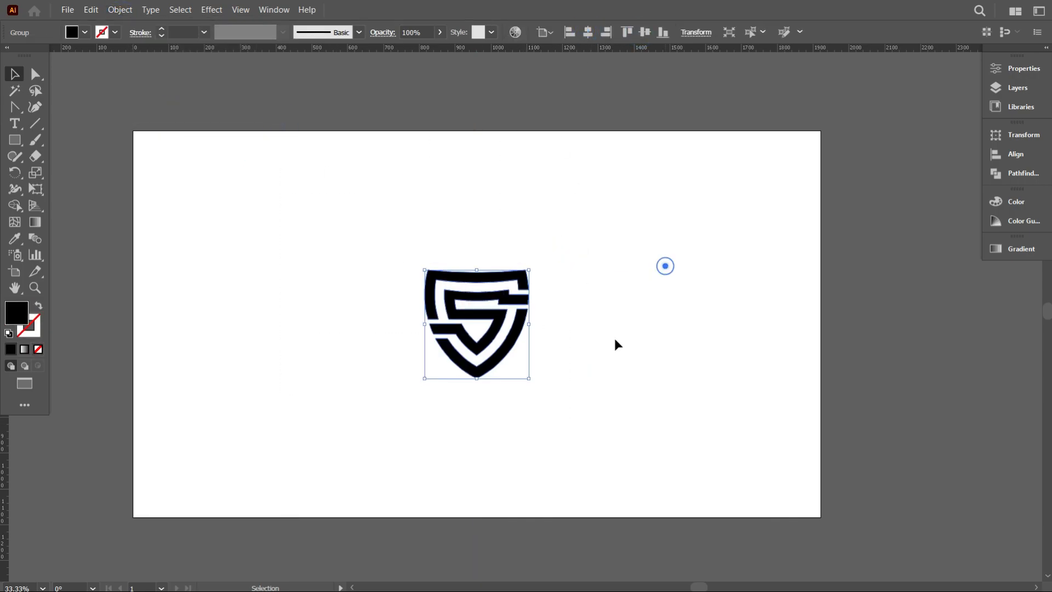
Step: Draw a black-filled rectangle covering the entire artboard
left_click_drag(161, 125, 850, 510)
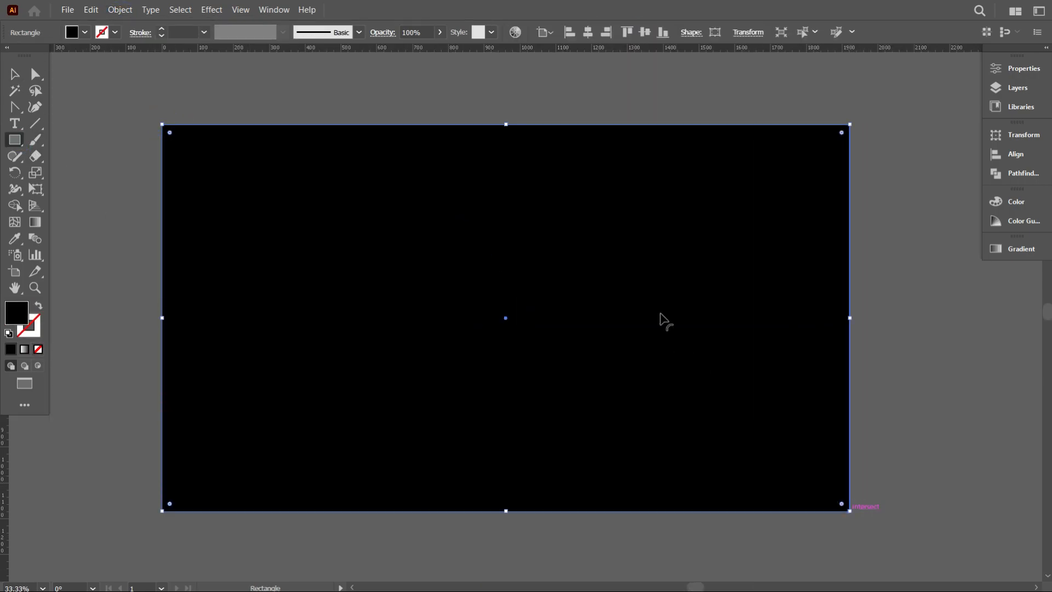